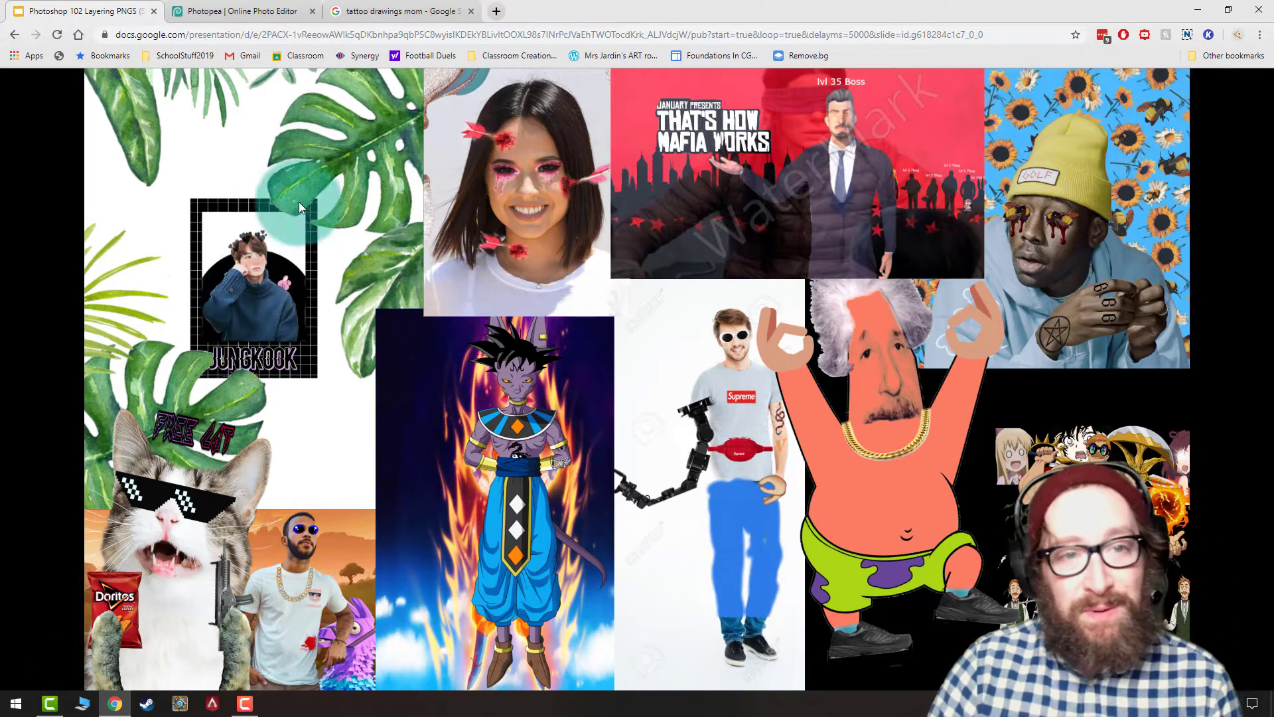
Step: Leave the Google Slides collage slideshow and switch to the Photopea tab with the finished Caillou edit
left_click(236, 11)
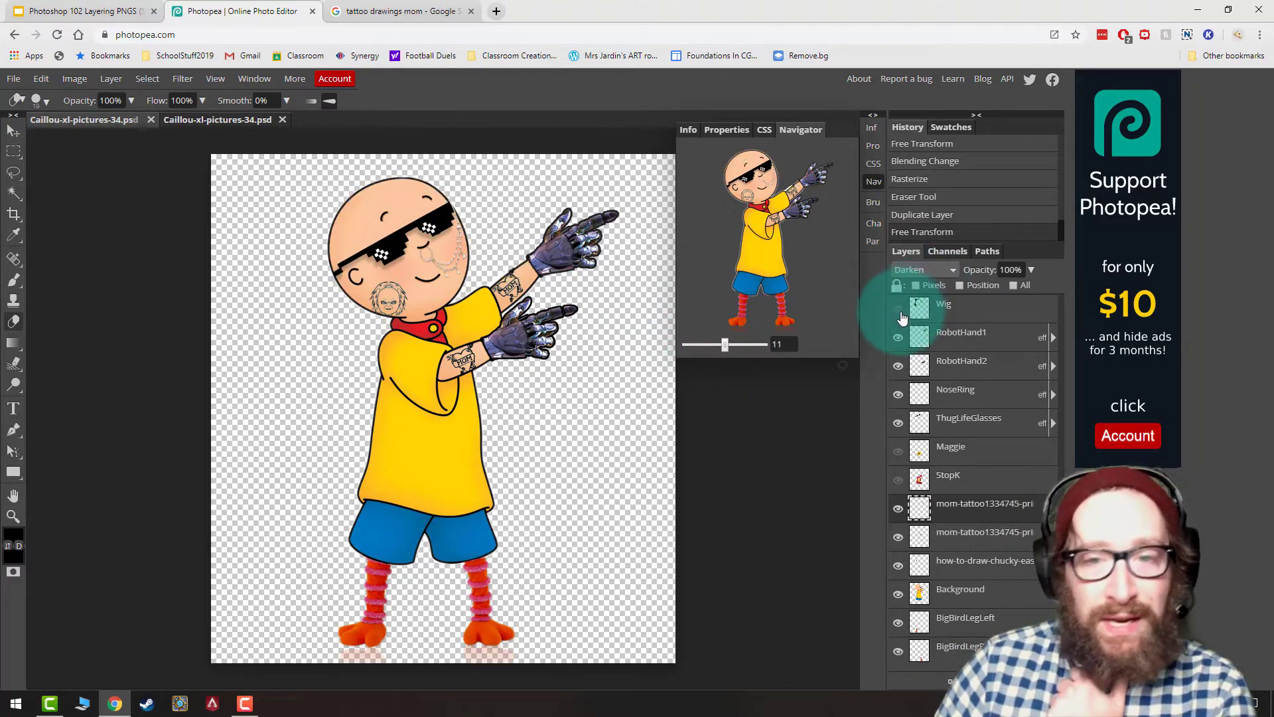
Step: Show the Wig layer, preview the StopK shirt then return to the Lisa graphic, and go to Google Images
left_click(899, 306)
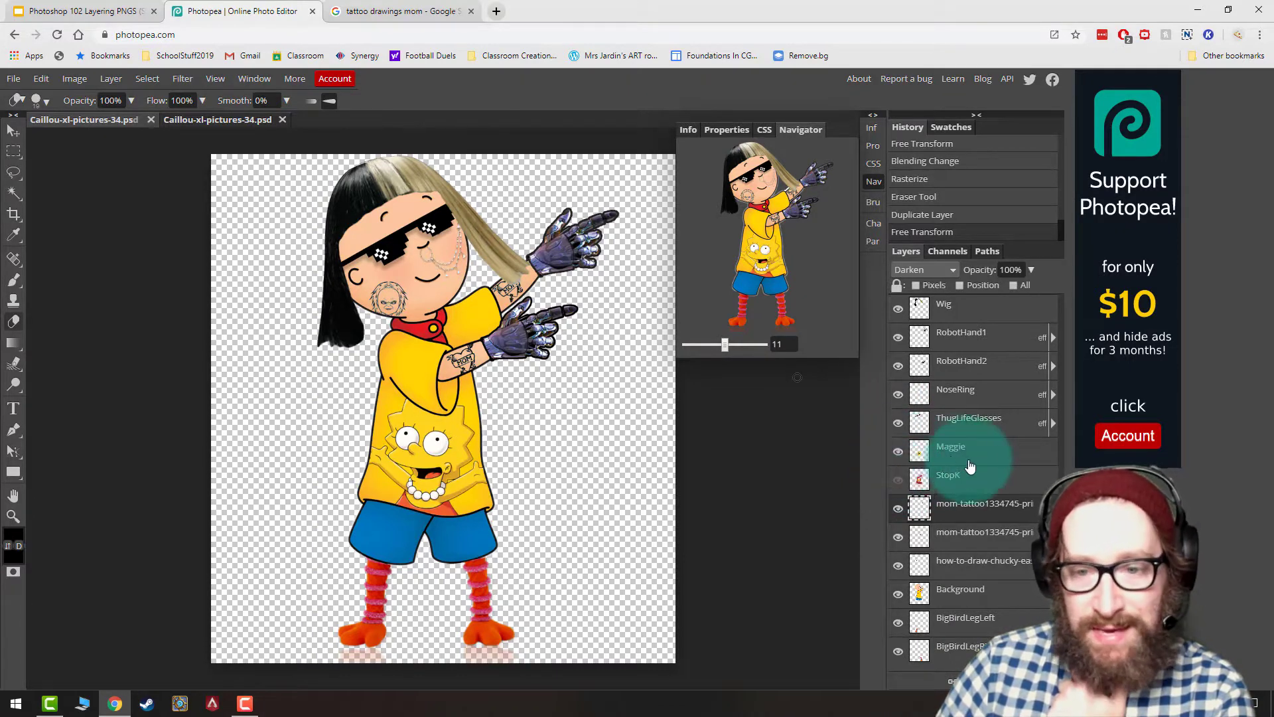
left_click(898, 451)
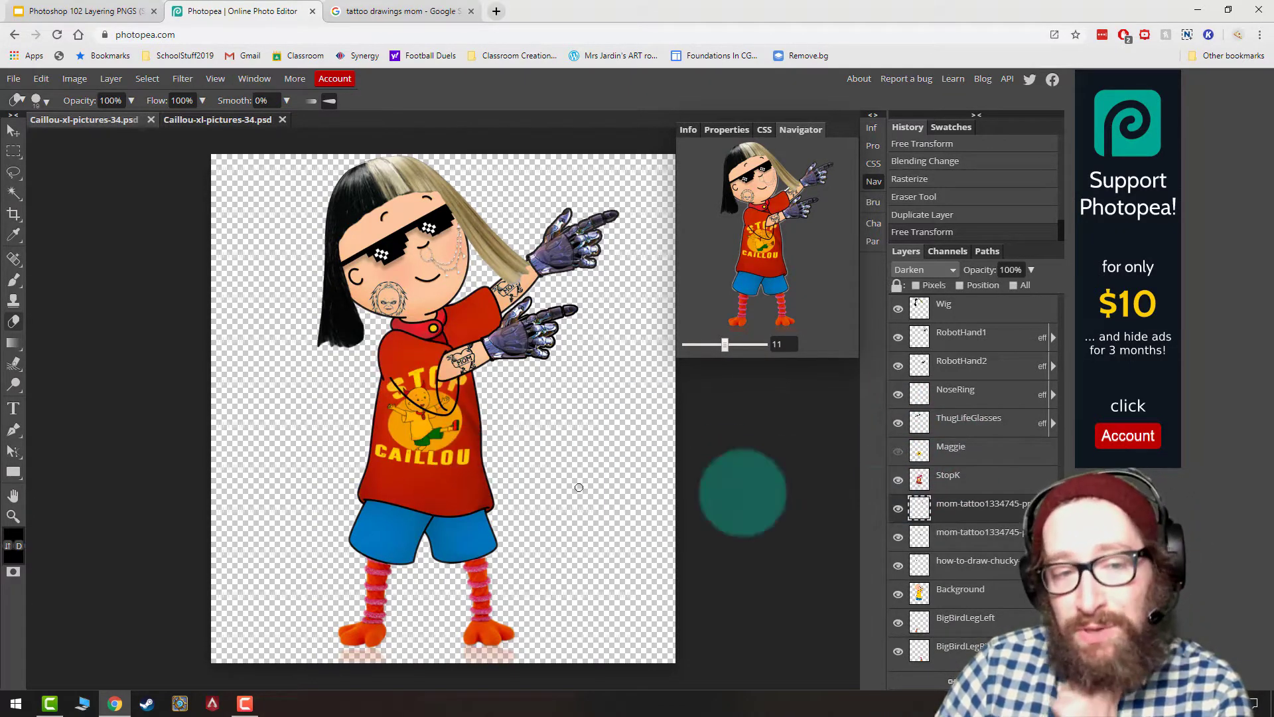
left_click(899, 451)
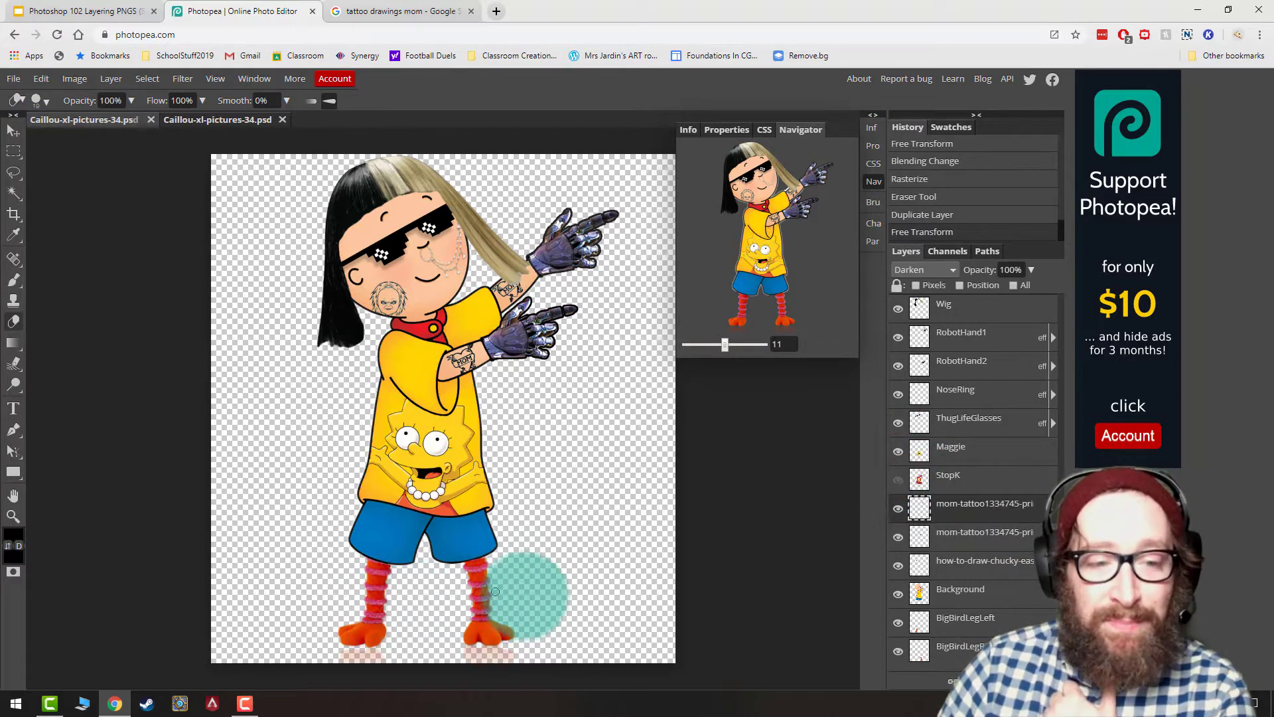
left_click(398, 11)
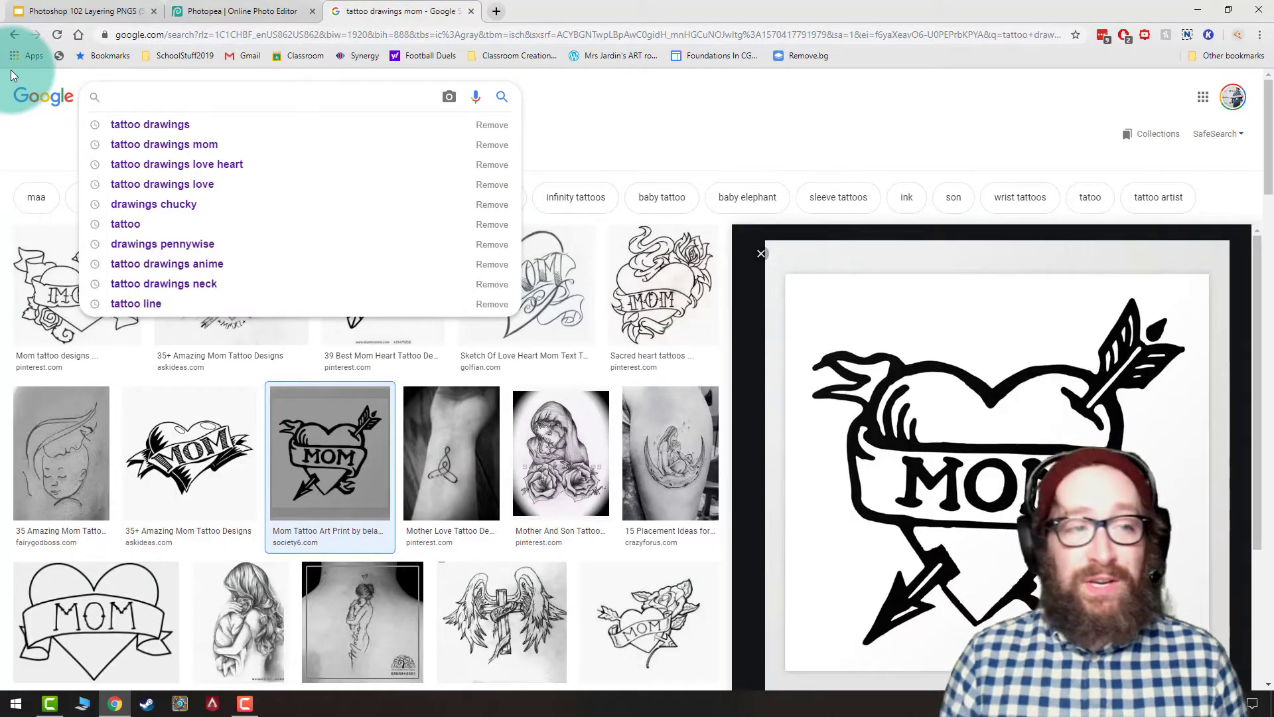
Step: Search Google Images for 'thug life glasses' filtered to large images
left_click(127, 96)
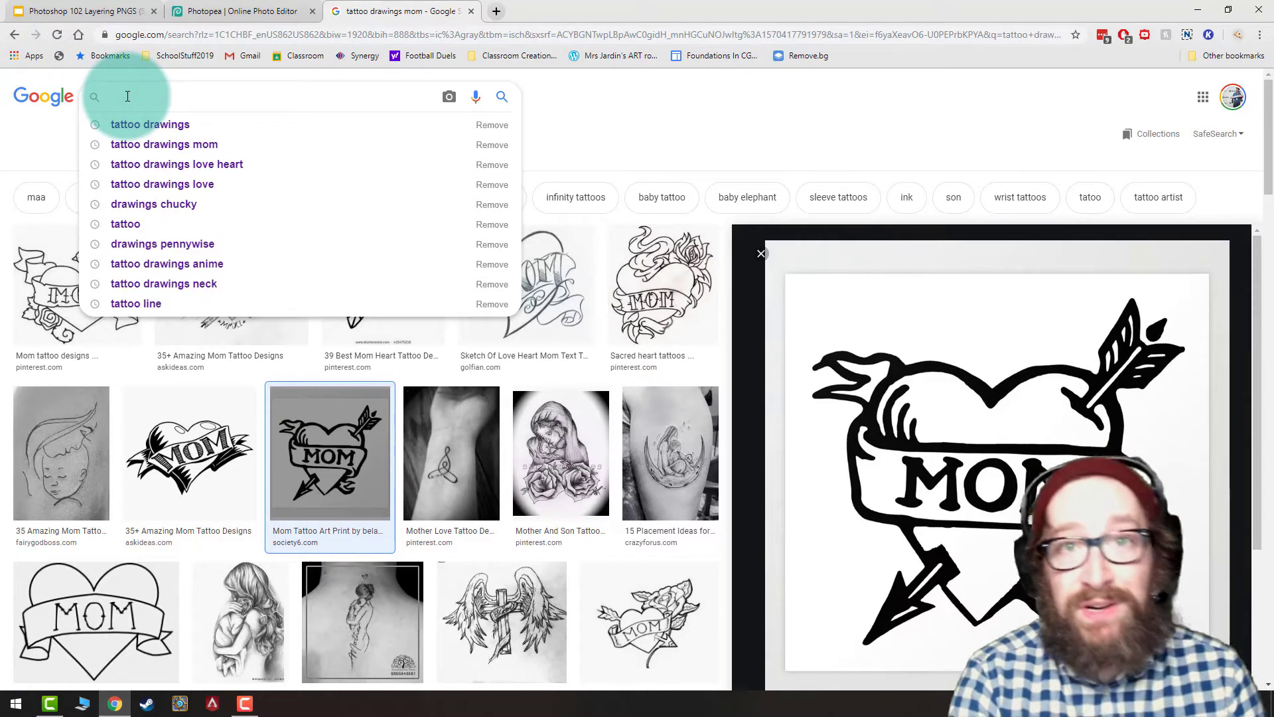
type("thug life glasses")
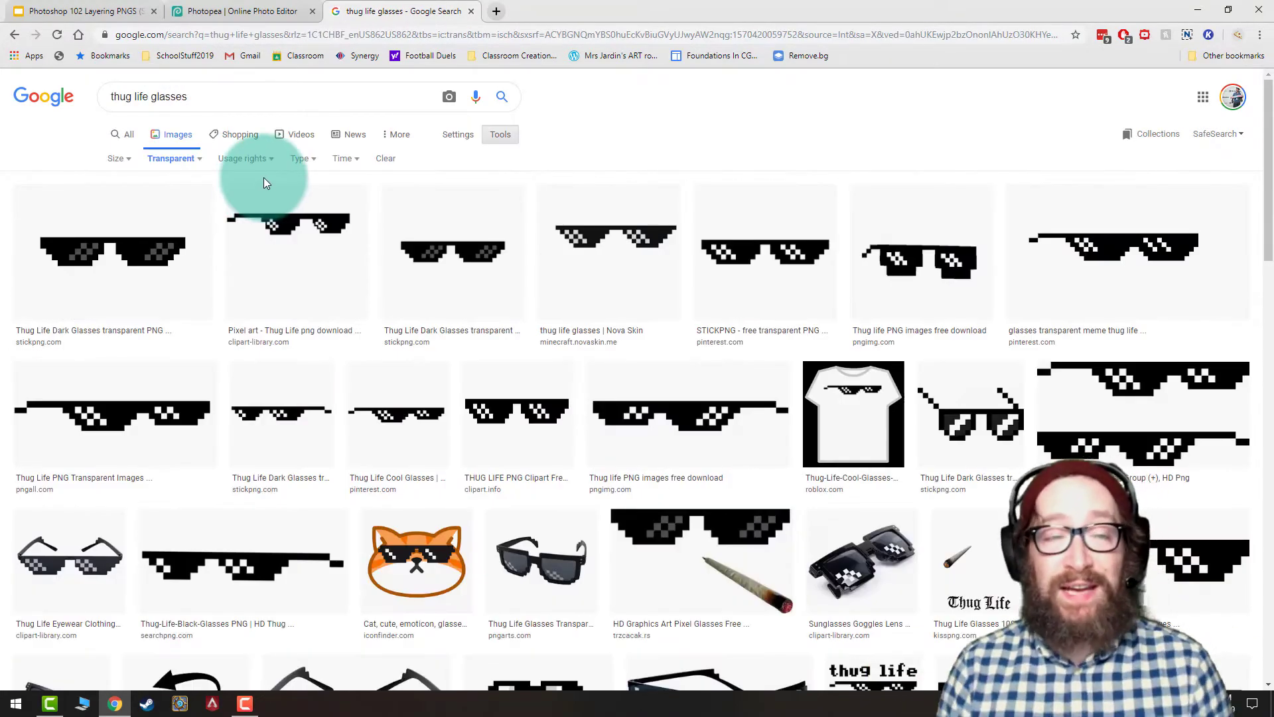
left_click(120, 158)
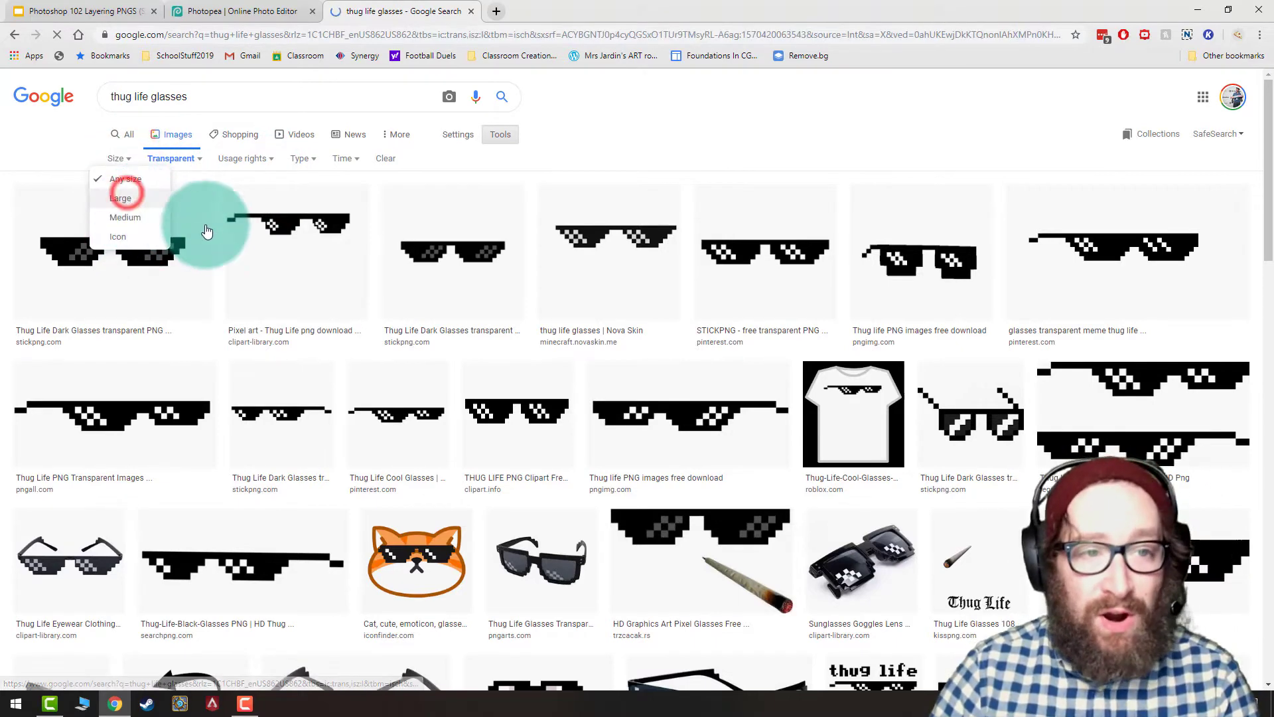
left_click(120, 198)
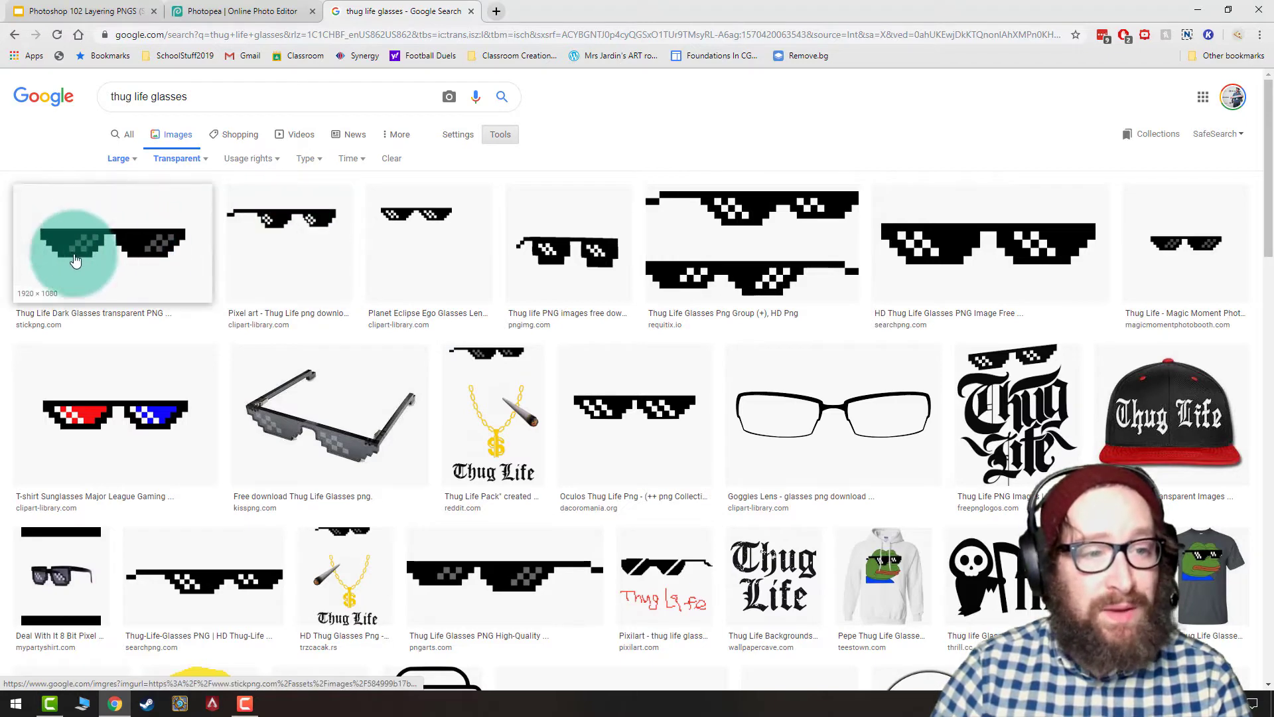
Step: Download a thug life glasses PNG from the results to the computer
left_click(289, 244)
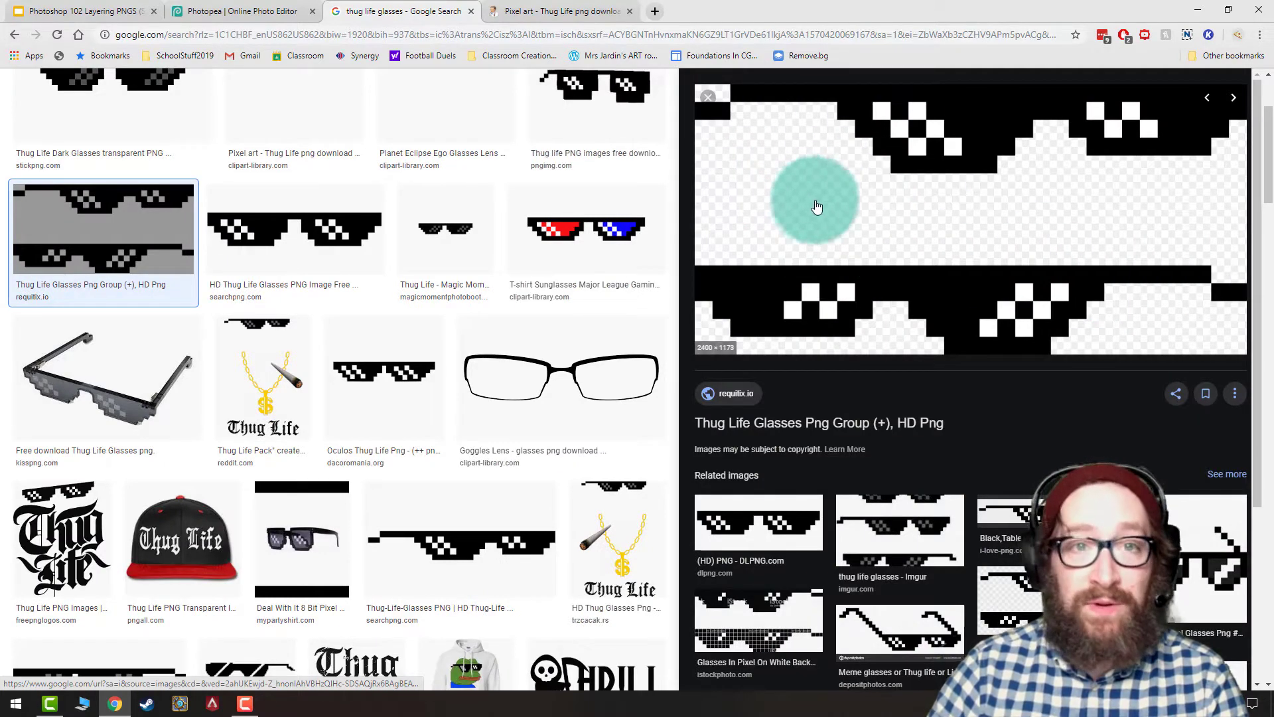
right_click(817, 187)
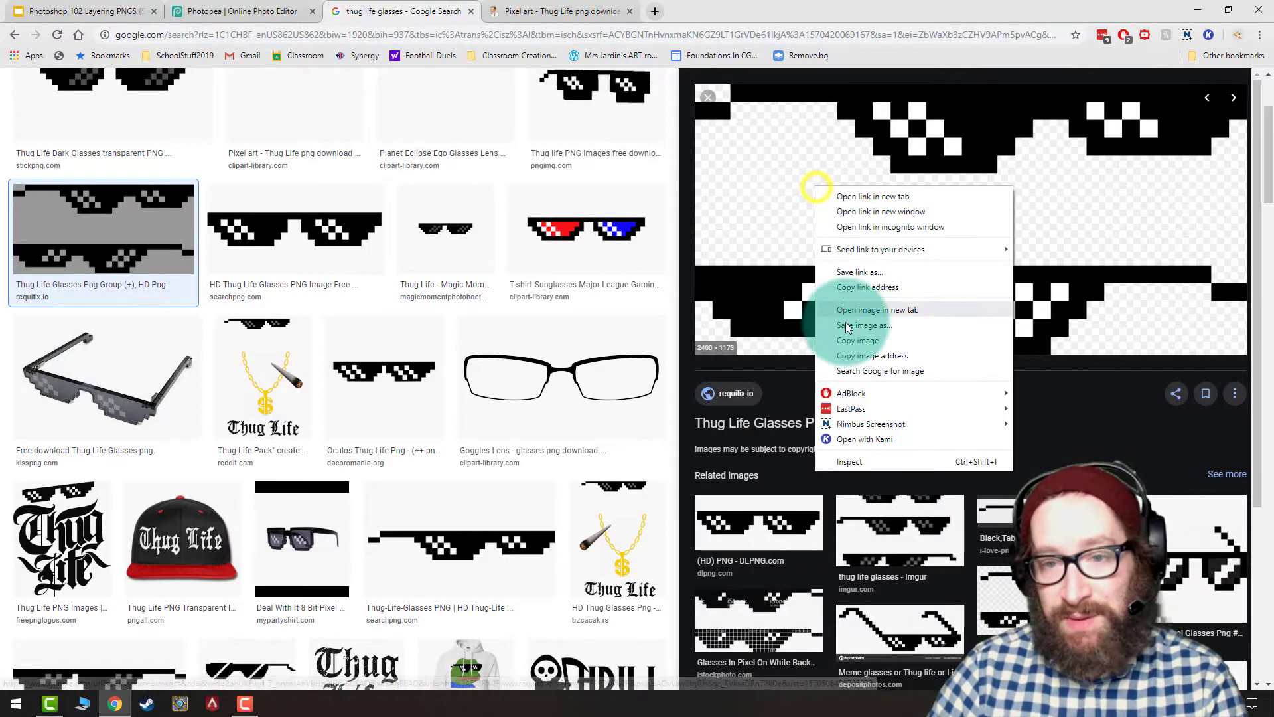
left_click(864, 326)
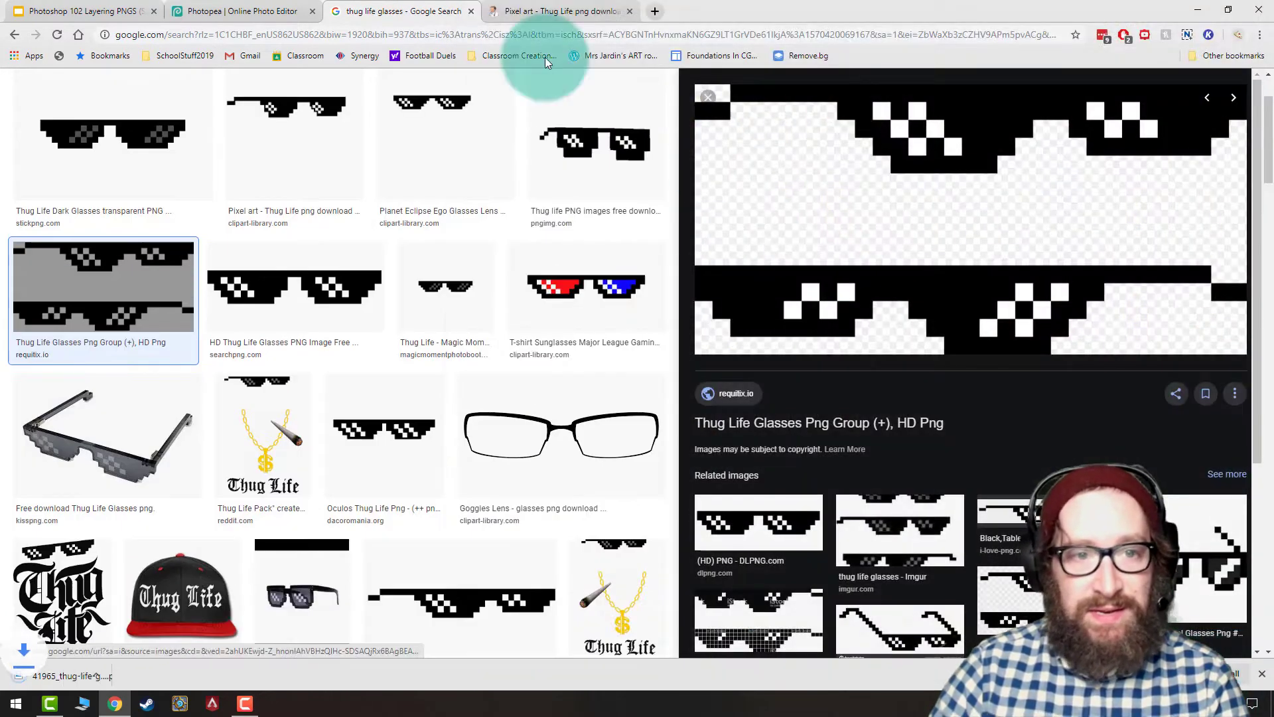
Step: Place the glasses PNG into the Caillou document and rasterize its layer
left_click(236, 11)
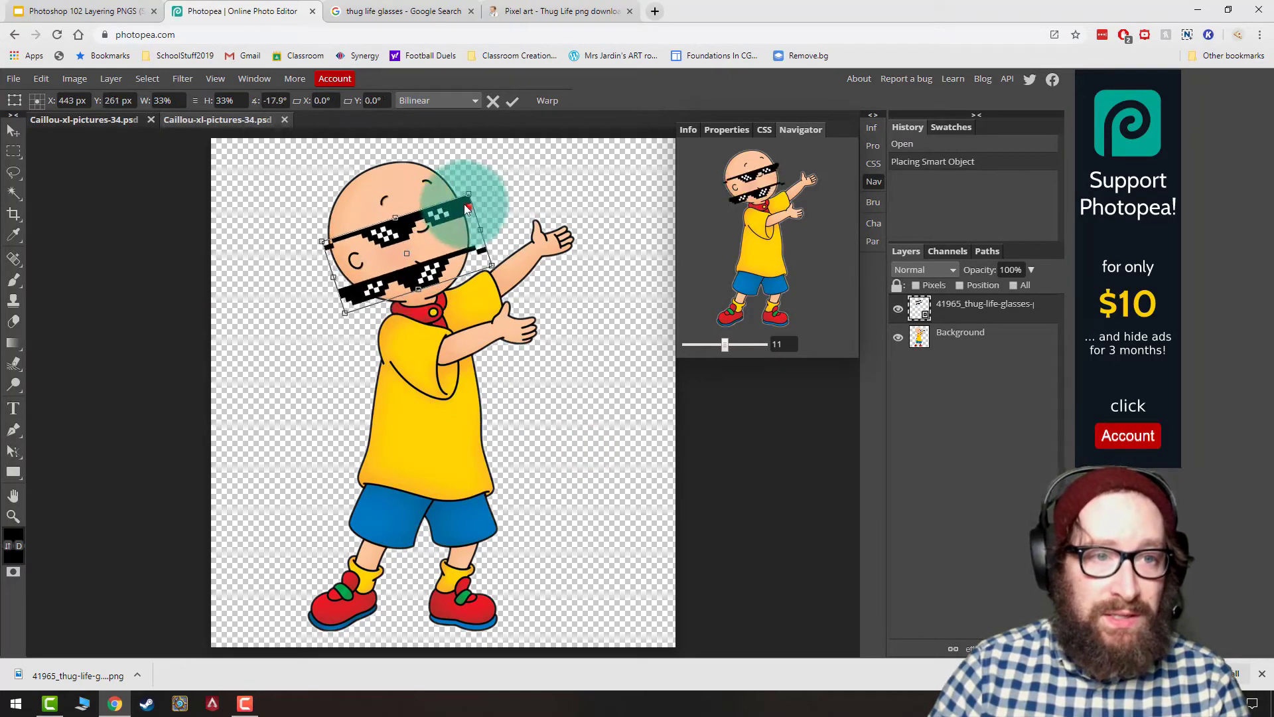
left_click(513, 101)
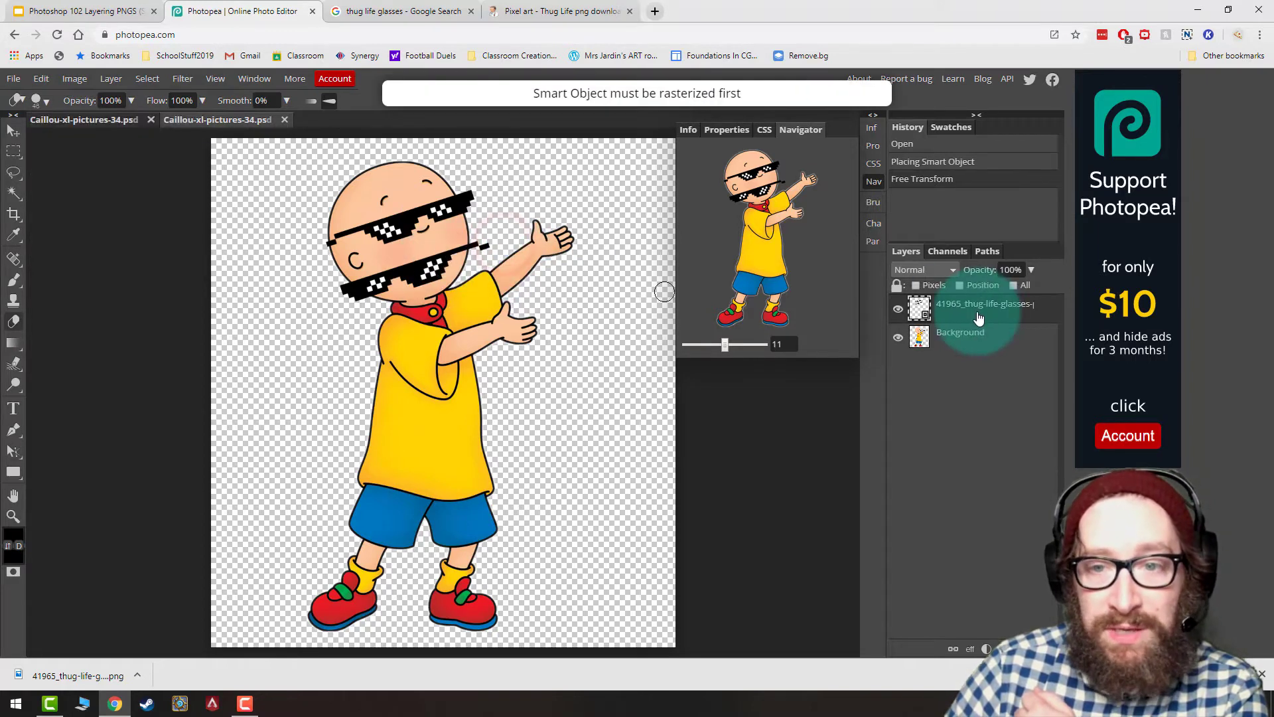
right_click(980, 317)
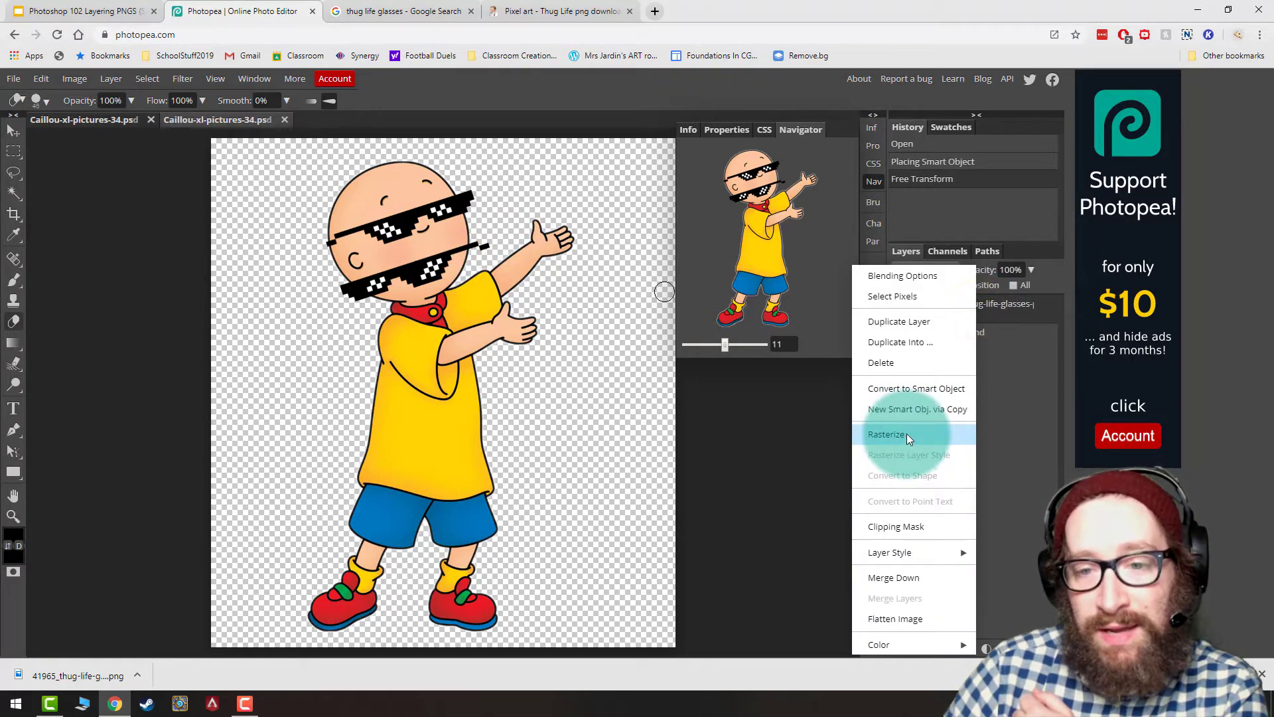
left_click(887, 433)
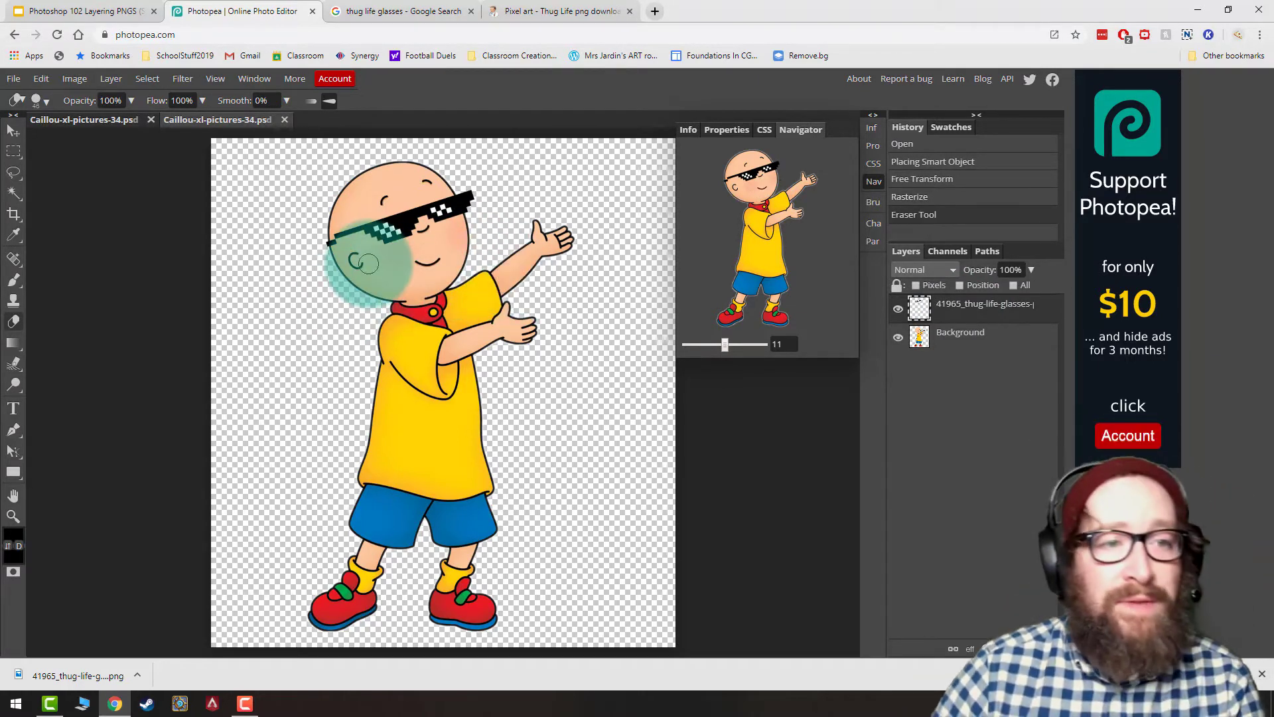
Step: Erase the extra lower pair and fit the remaining glasses over Caillou's eyes
left_click(40, 79)
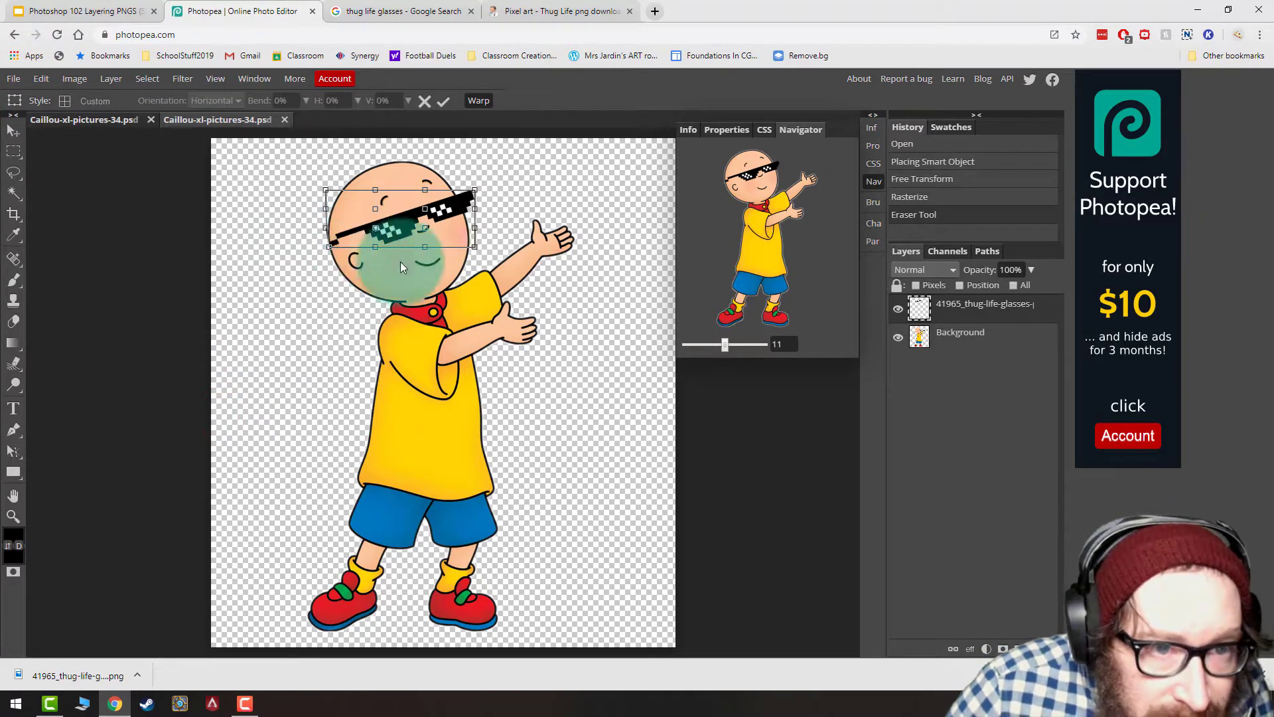
left_click_drag(399, 267, 519, 167)
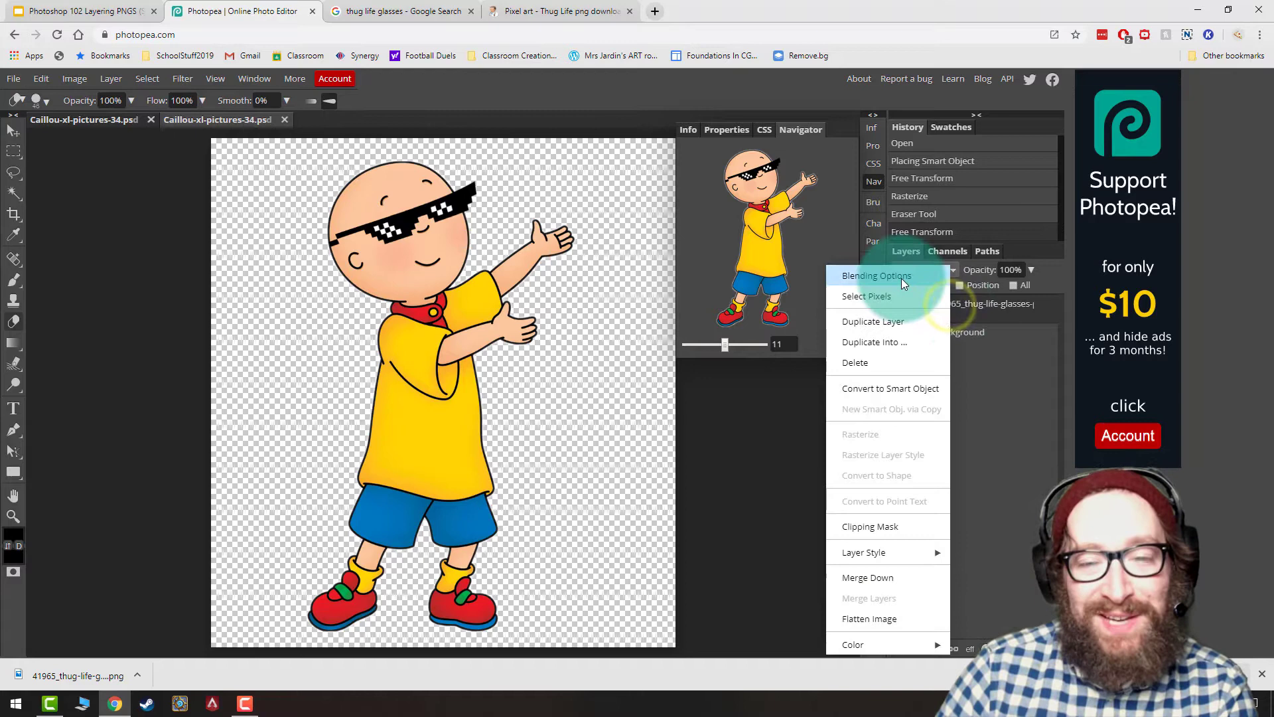
Step: Add a Drop Shadow layer style to the glasses and clean up their left end
left_click(877, 277)
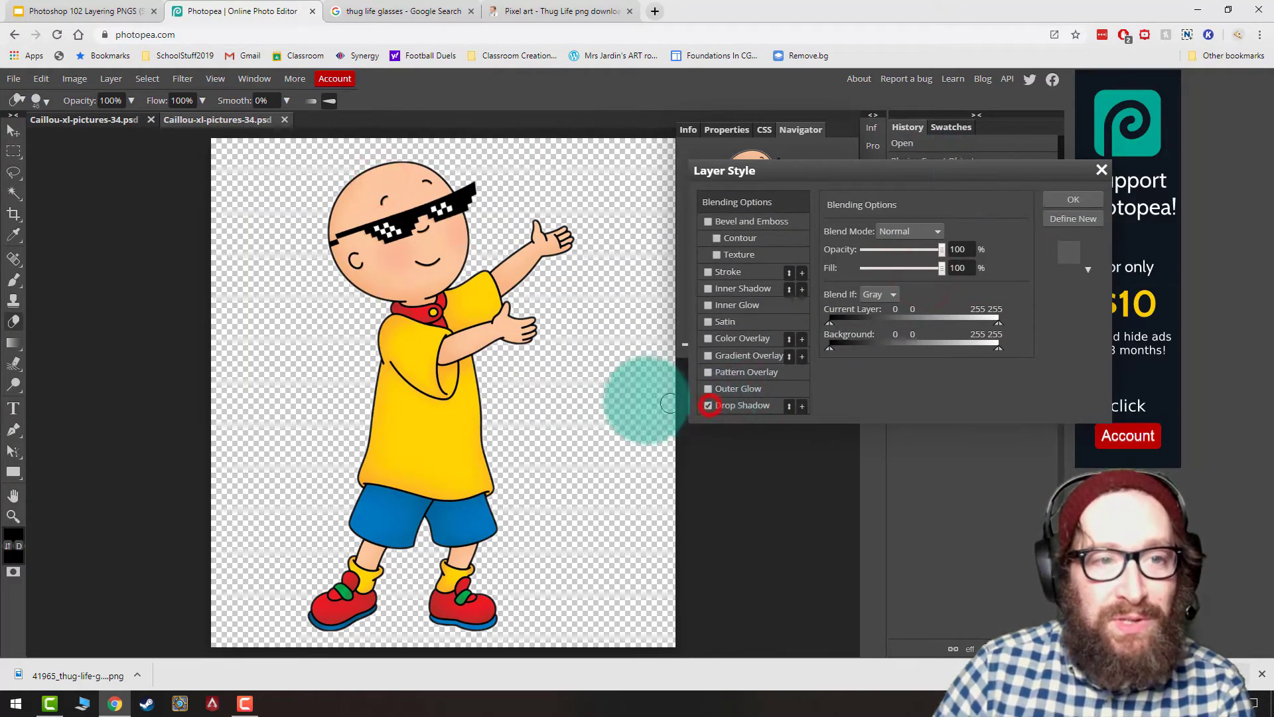
left_click(745, 405)
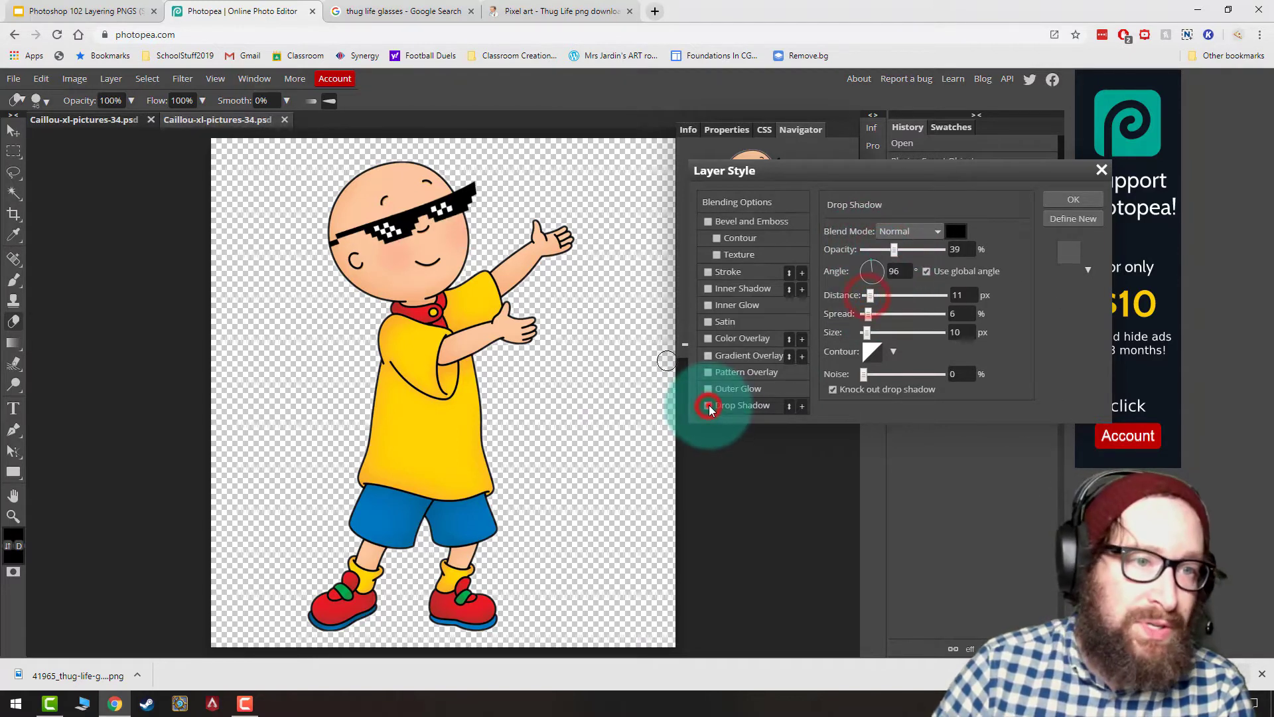
left_click(1073, 199)
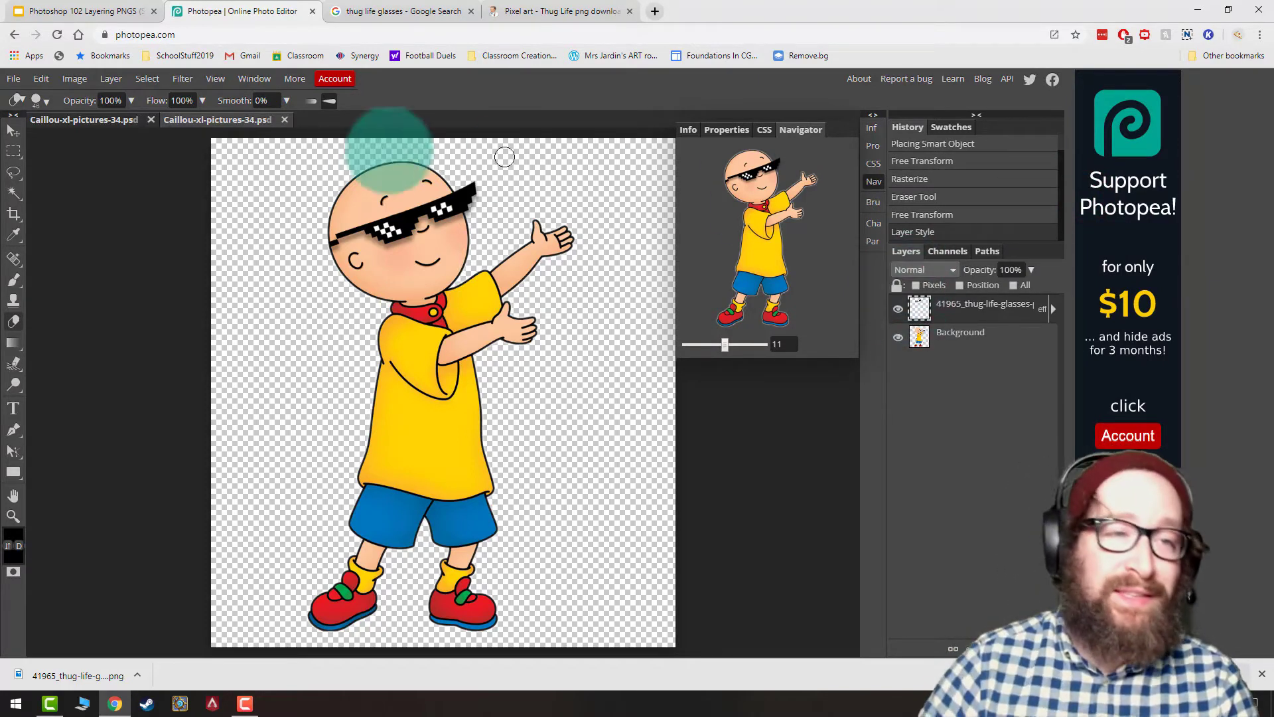
left_click_drag(394, 134, 371, 255)
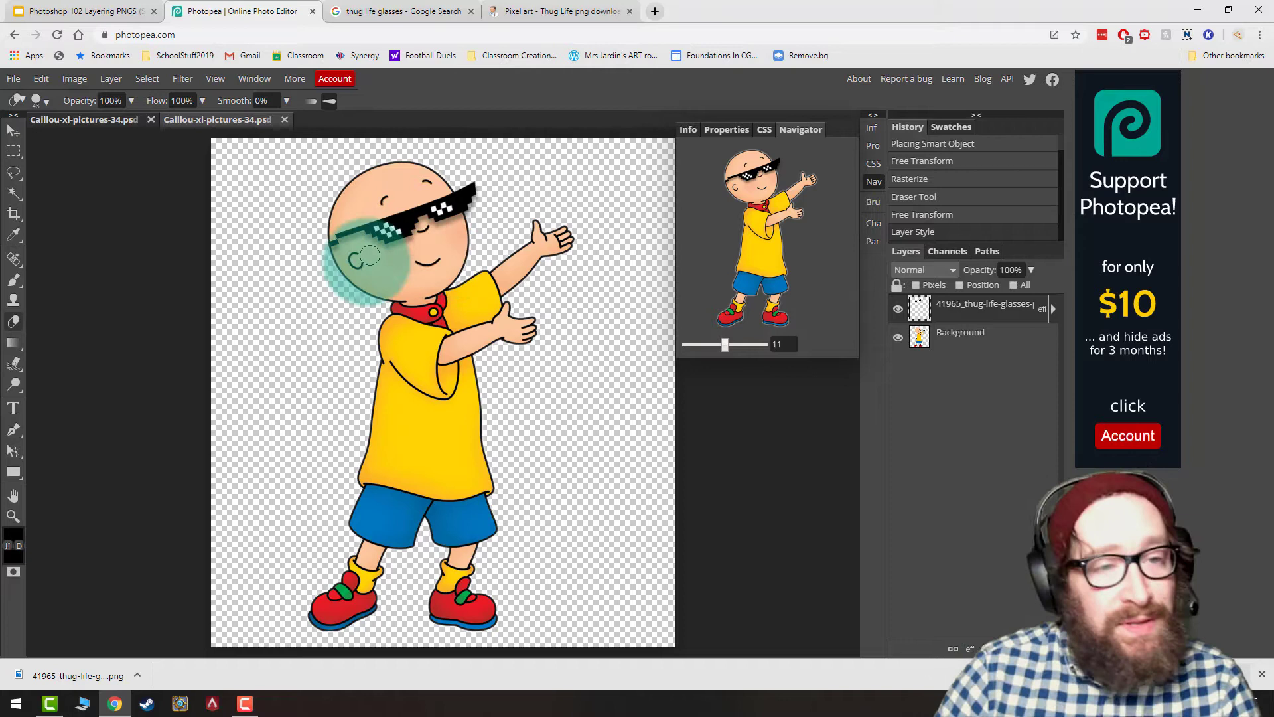
left_click(13, 130)
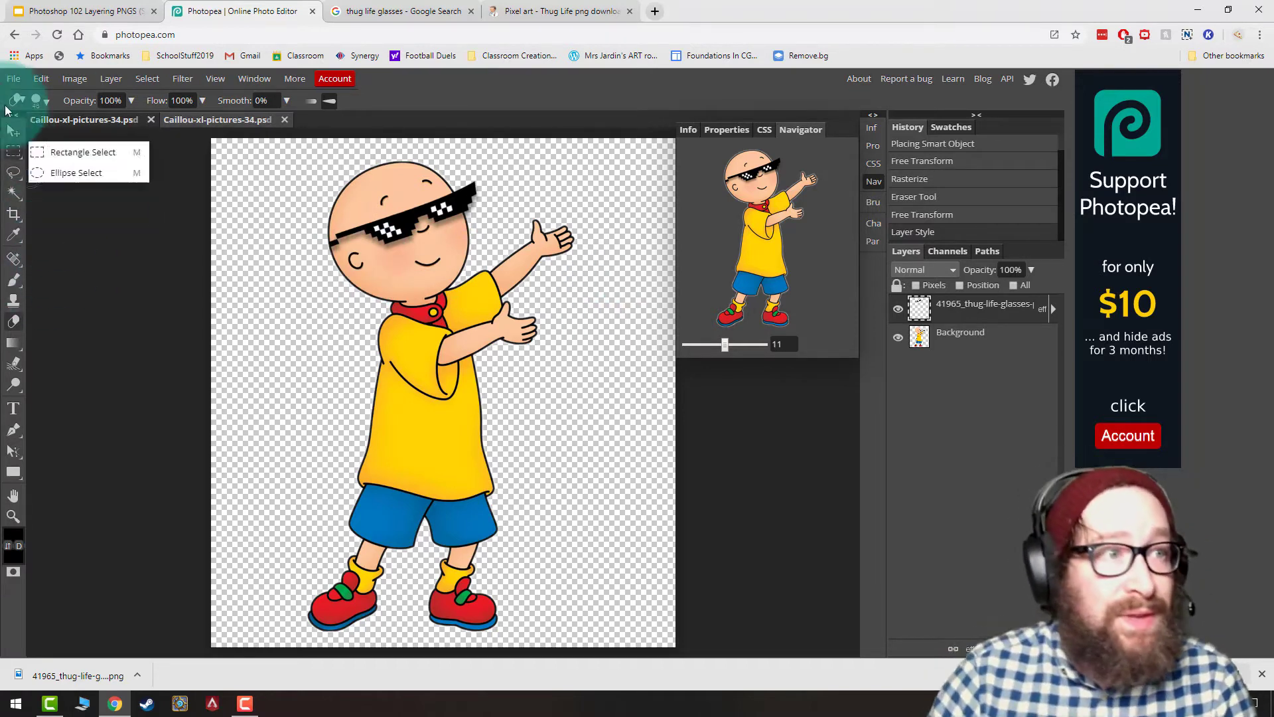
Step: Place the robotic hand PNG as a new layer and erase Caillou's original hand to make room
left_click(13, 78)
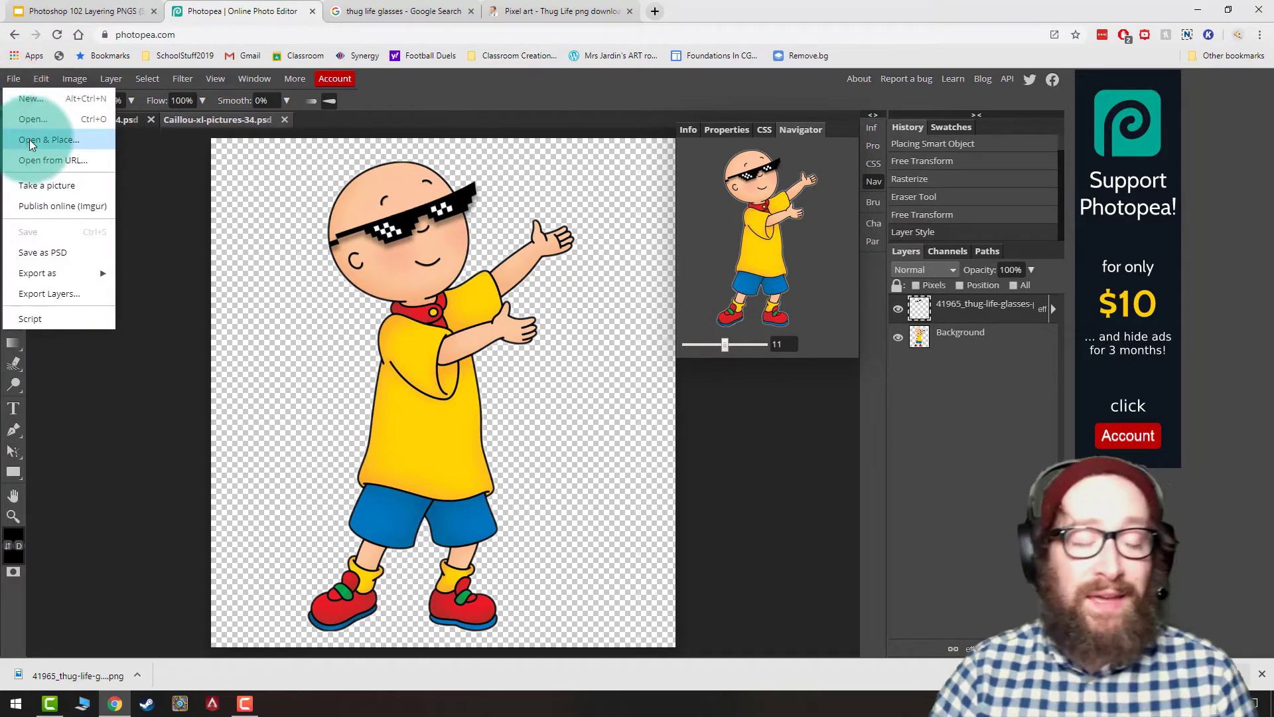
left_click(50, 139)
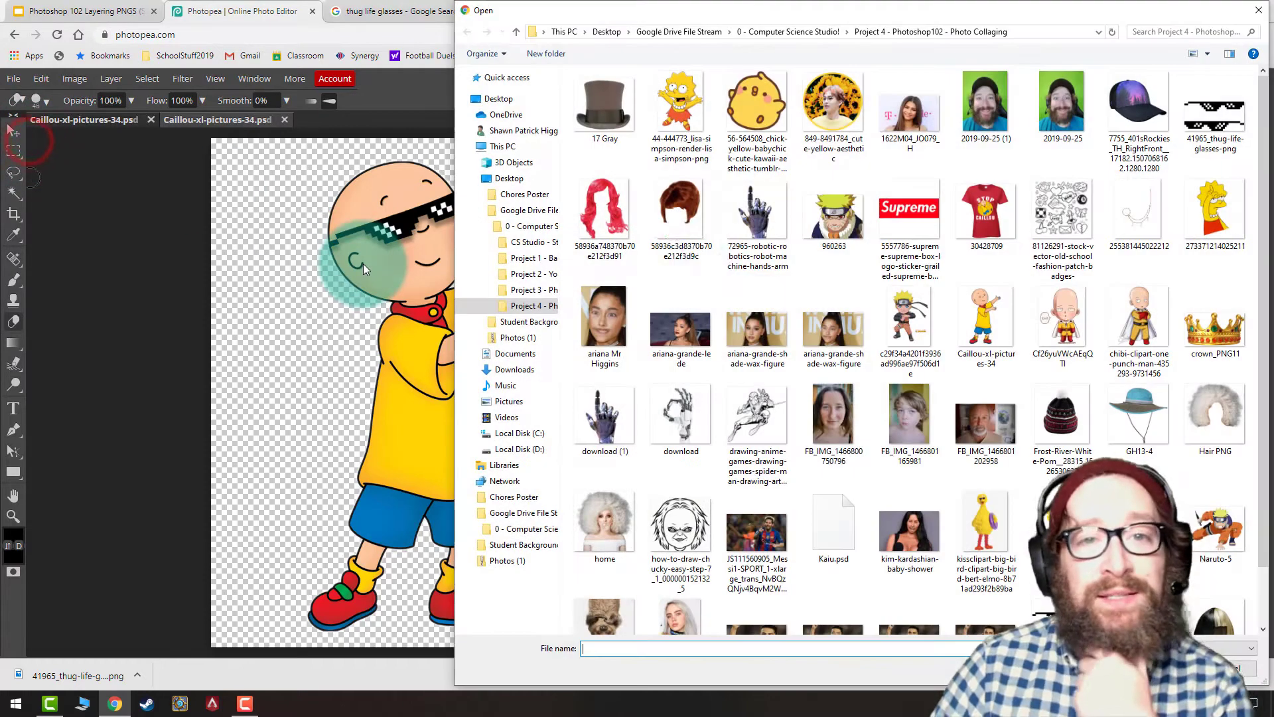
scroll("down", 3)
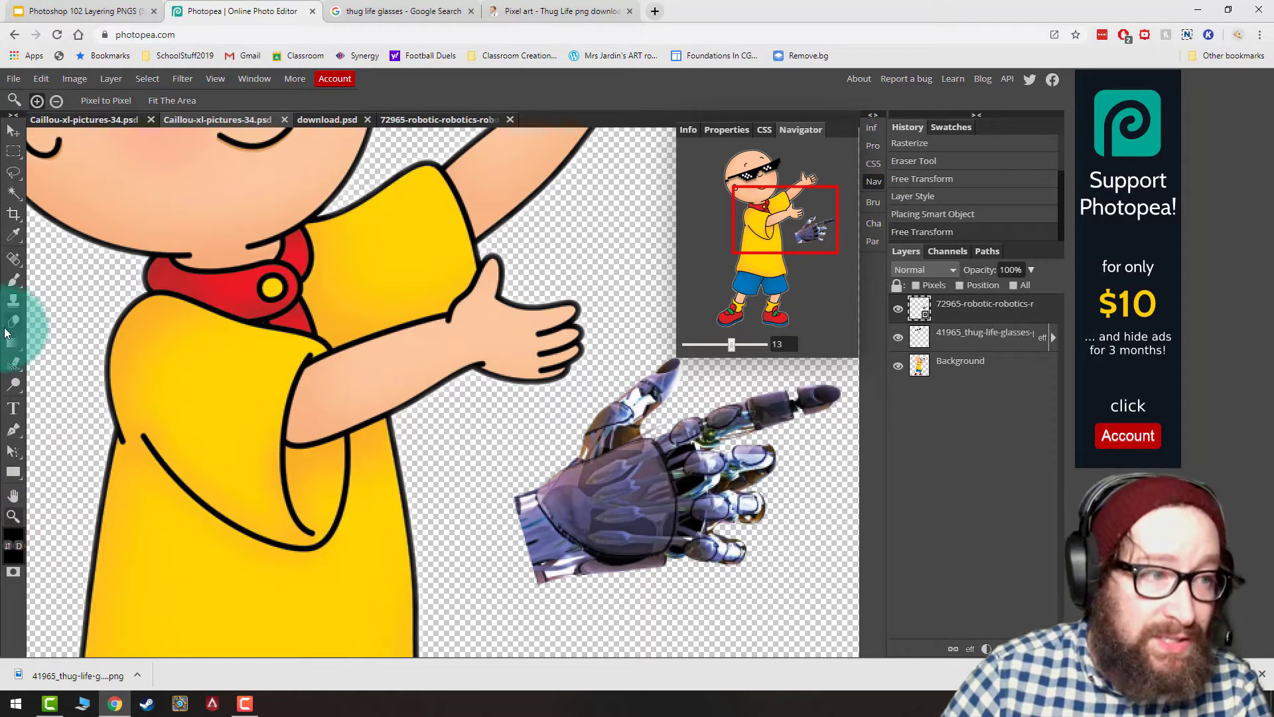
left_click(13, 301)
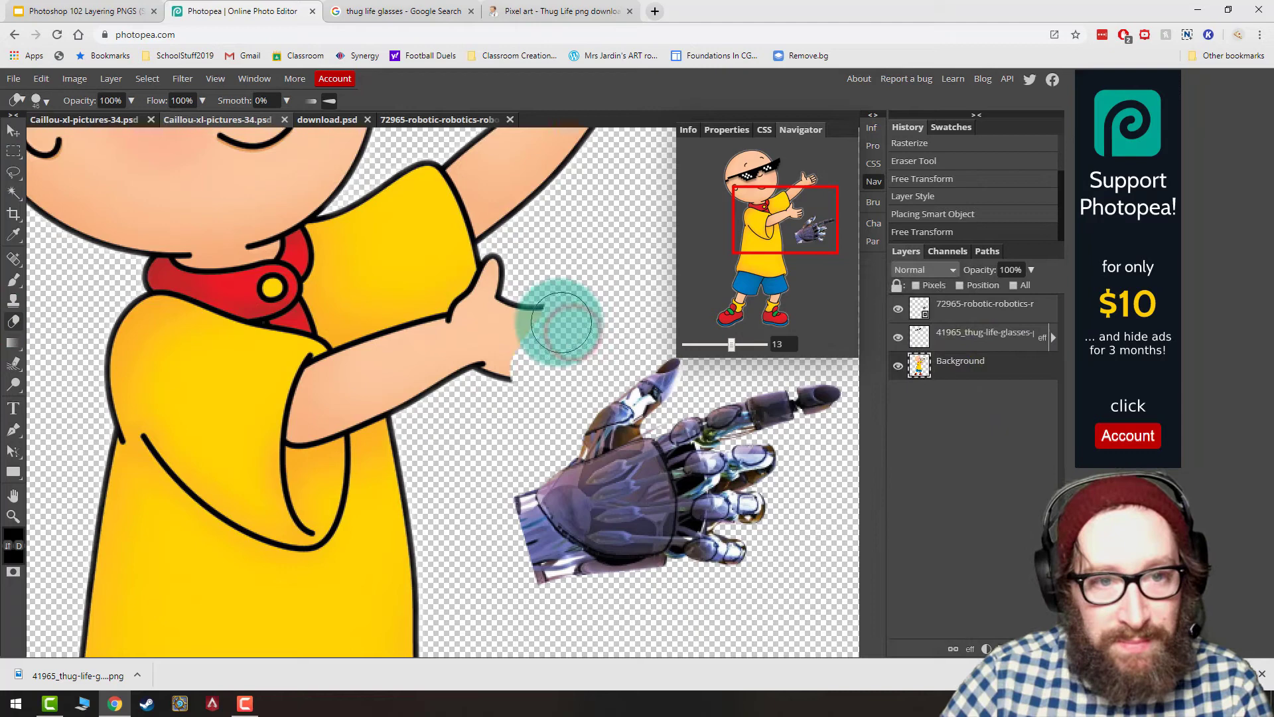
left_click_drag(556, 321, 480, 362)
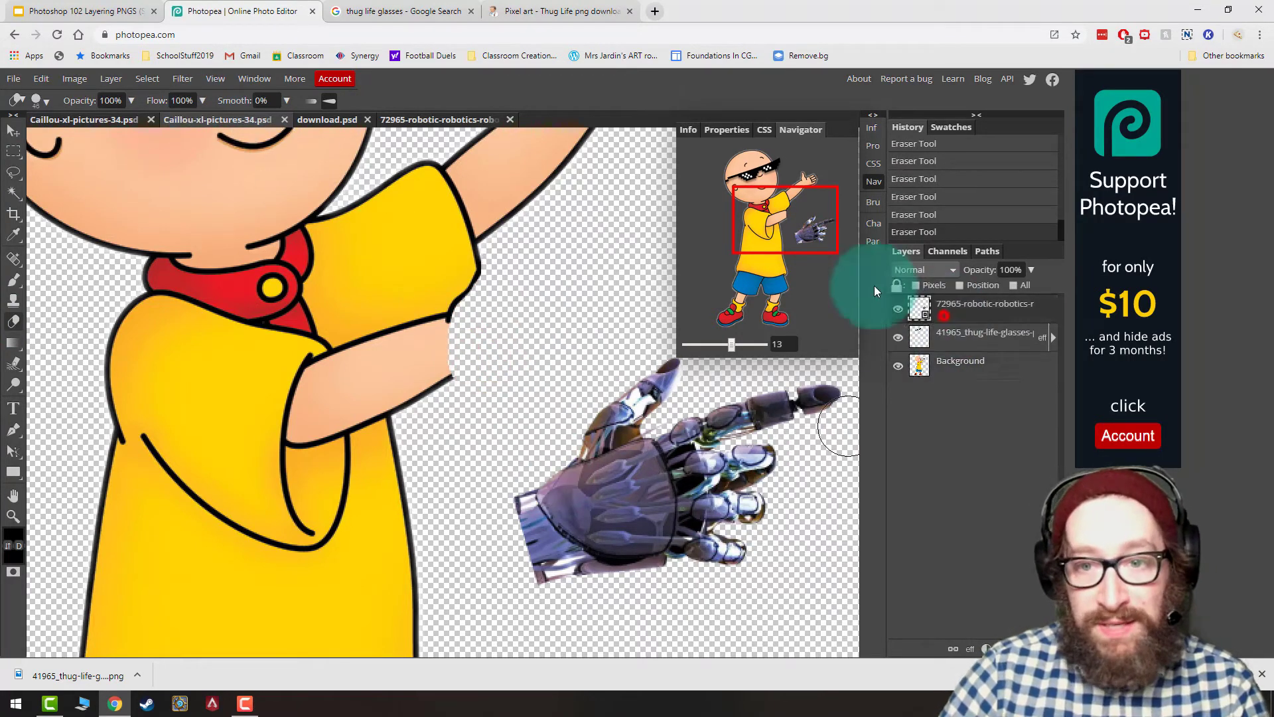
Step: Trim stray bits of the robot hand and fit it, scaled down, over Caillou's pointing hand
left_click(13, 79)
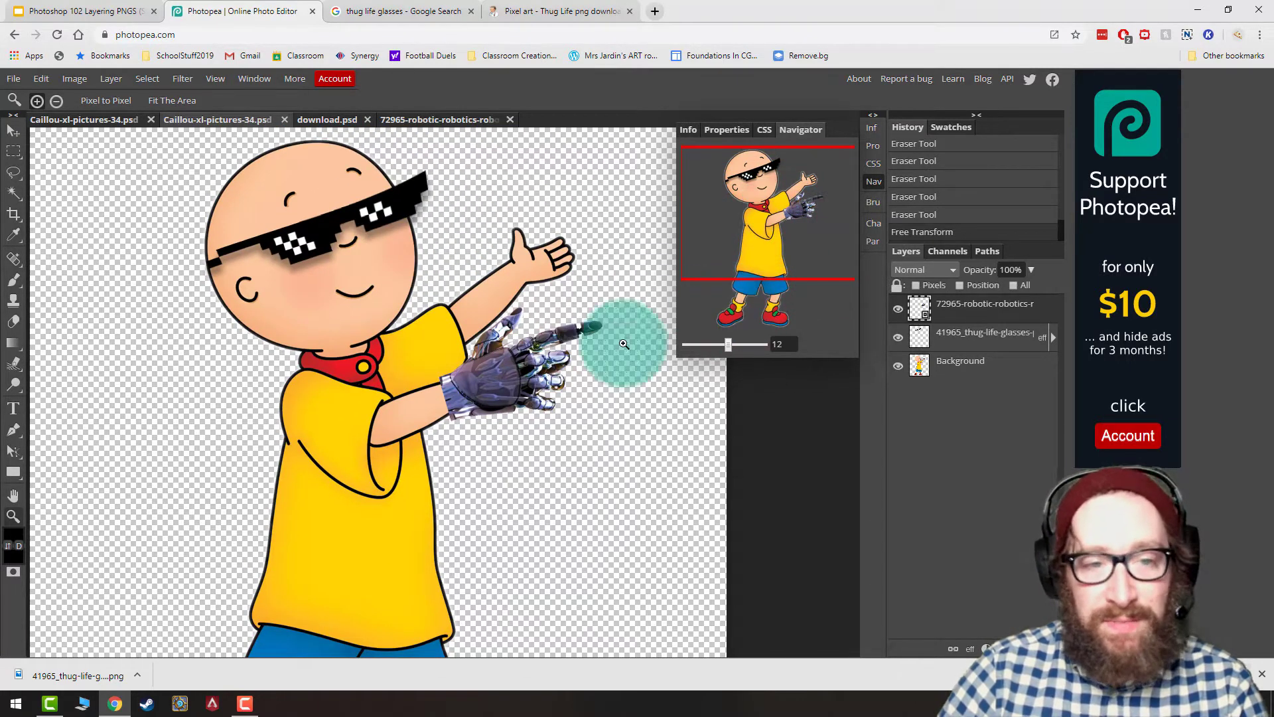
Step: Warp the robot hand so its wrist bends to follow Caillou's outstretched arm
left_click(40, 78)
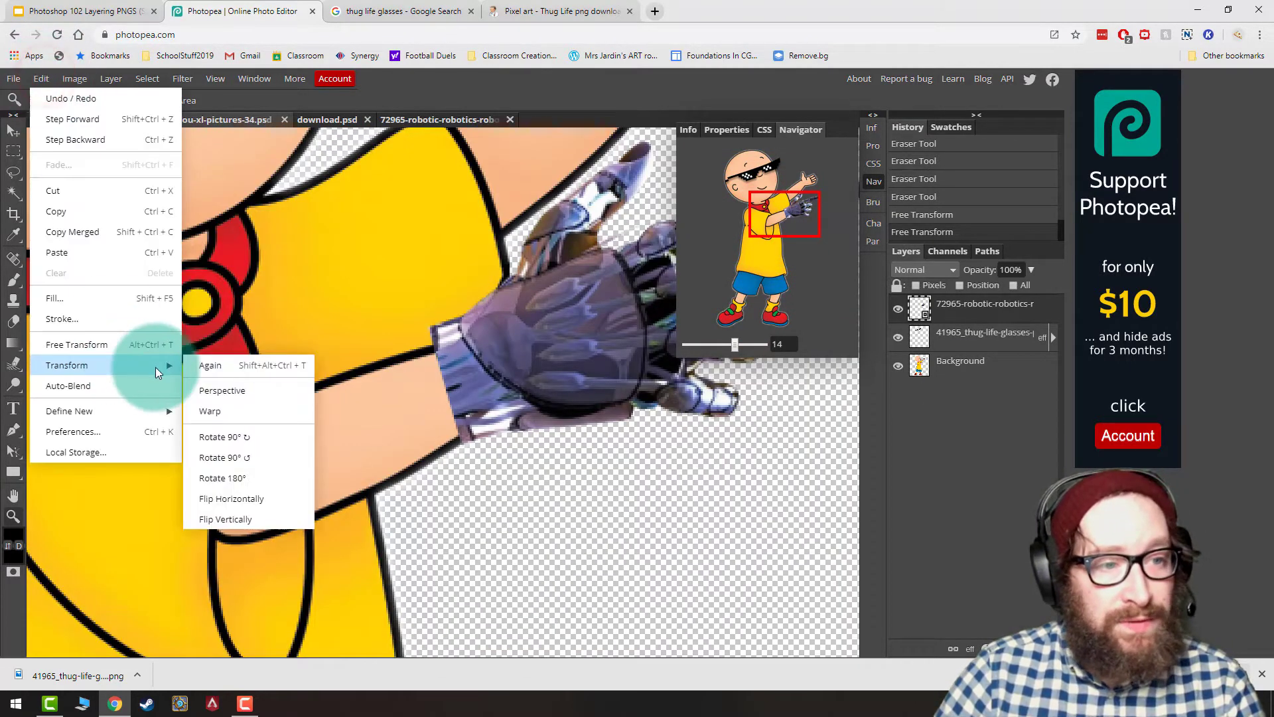
left_click(210, 410)
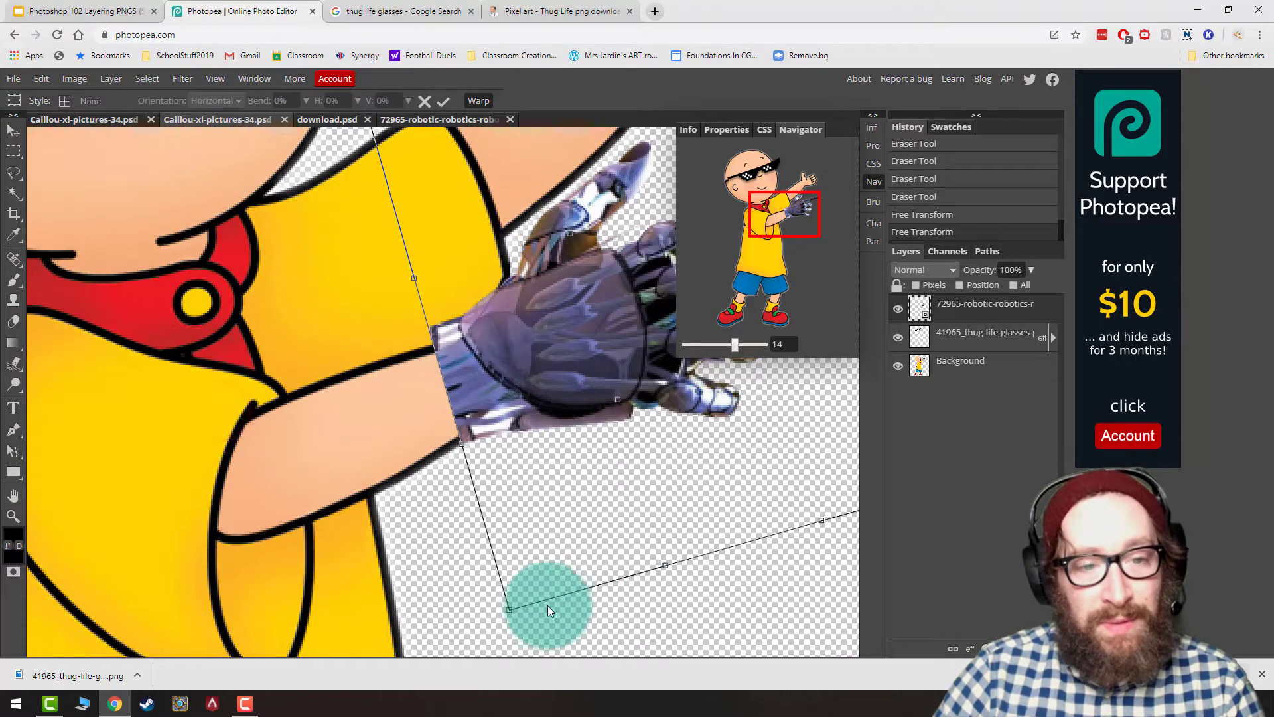
left_click_drag(548, 610, 512, 590)
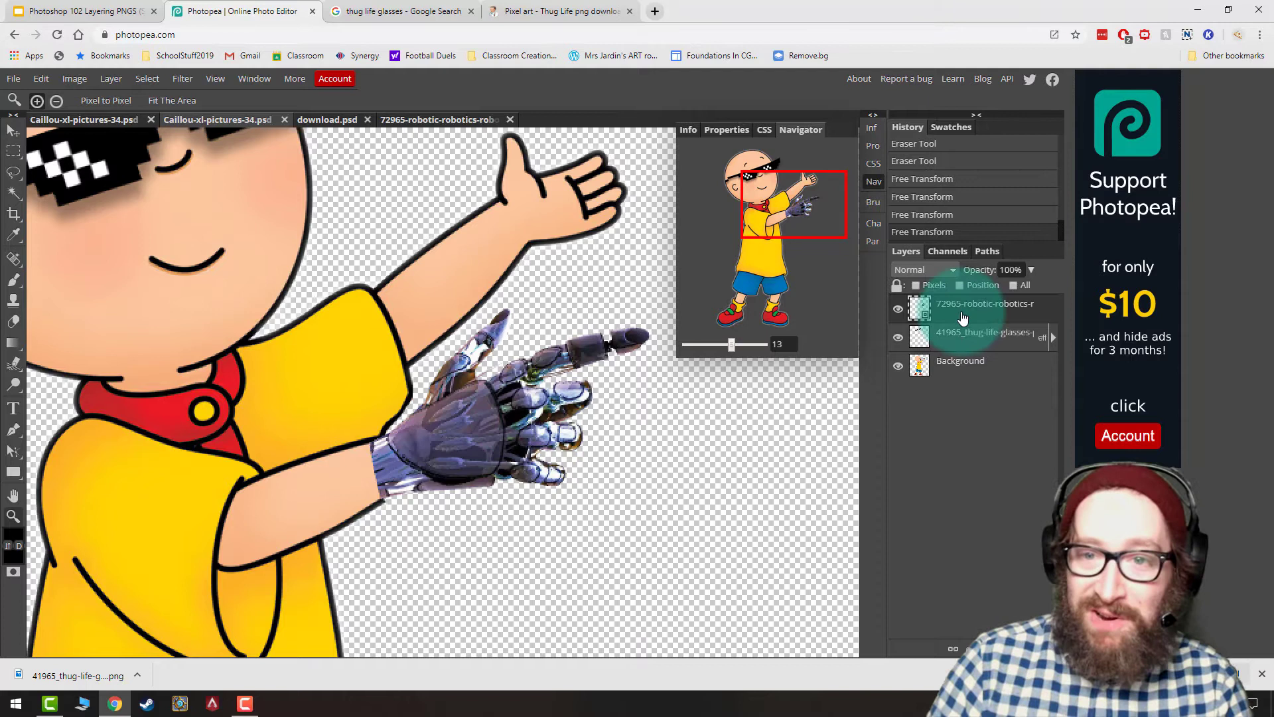
Step: Give the robot hand a thin black Stroke of about 4 px positioned Outside its edge
right_click(963, 303)
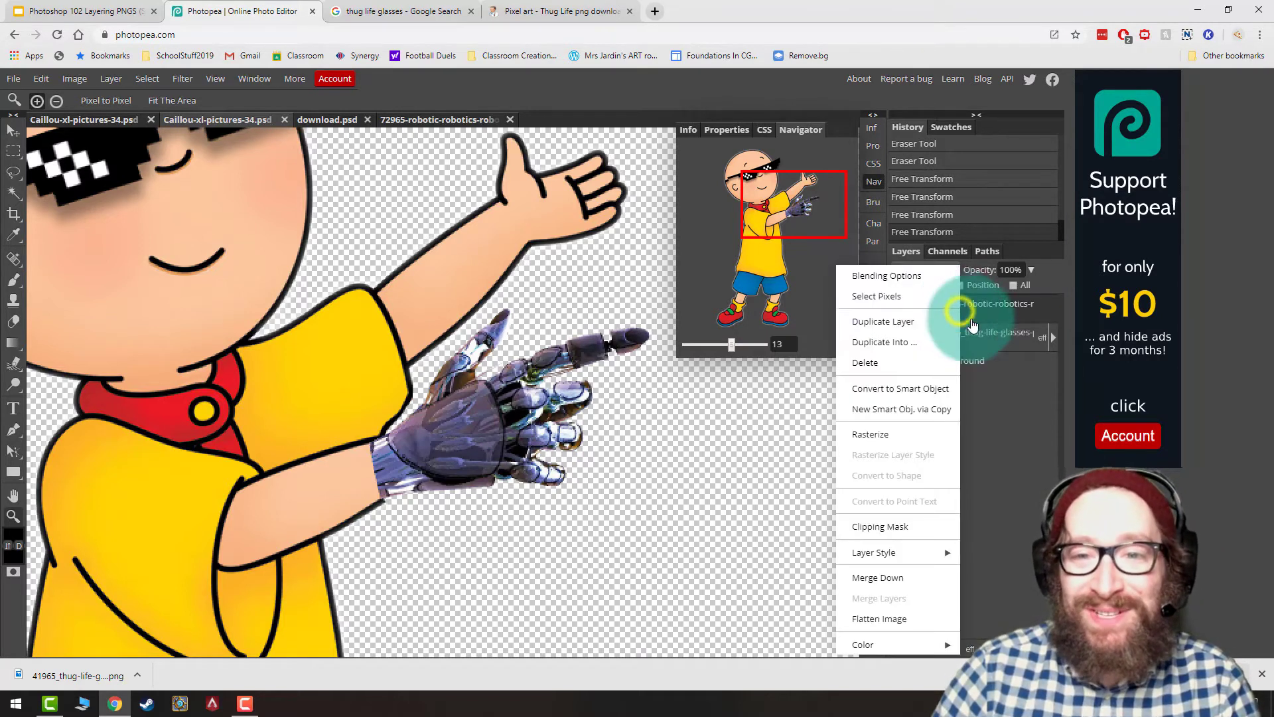
left_click(888, 276)
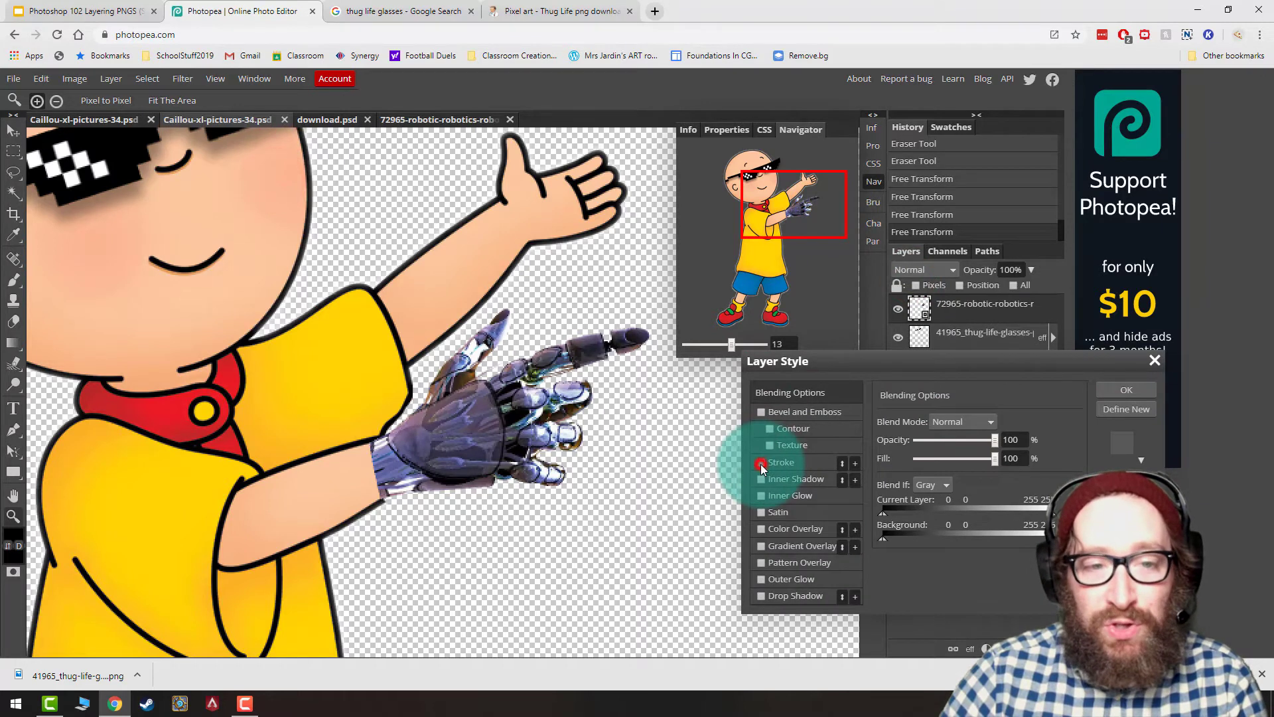
left_click(761, 462)
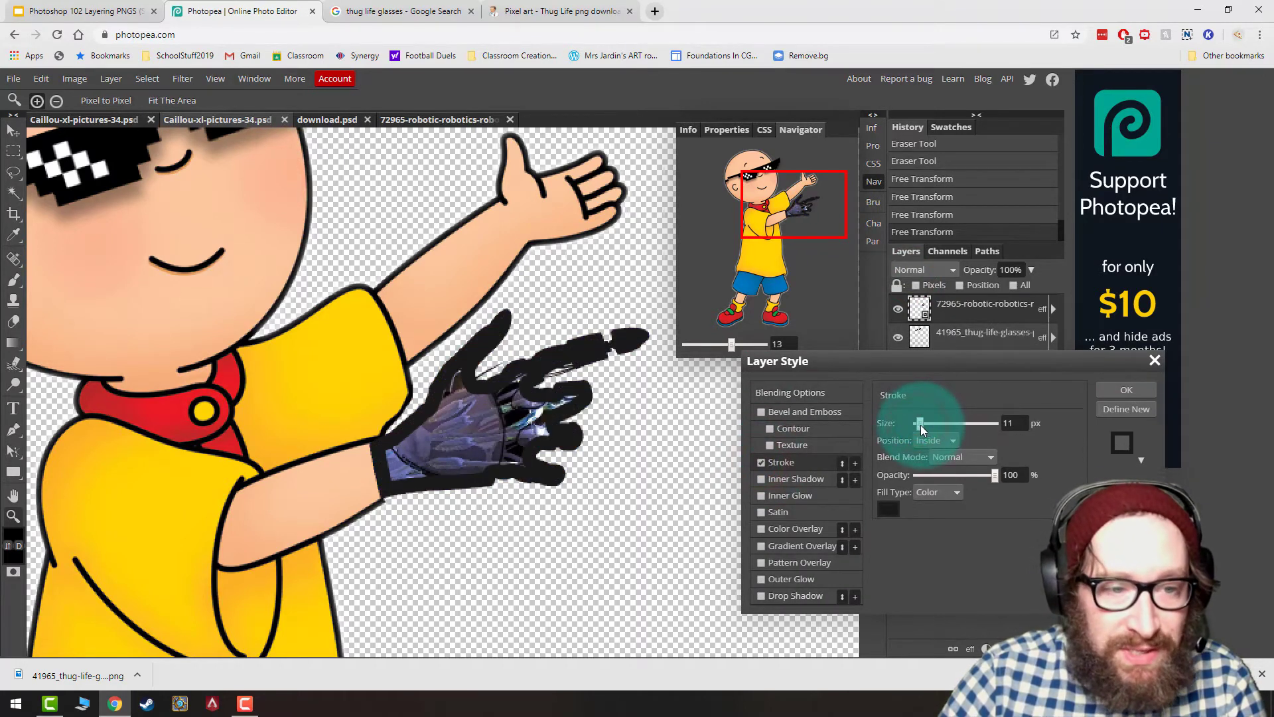
left_click(935, 439)
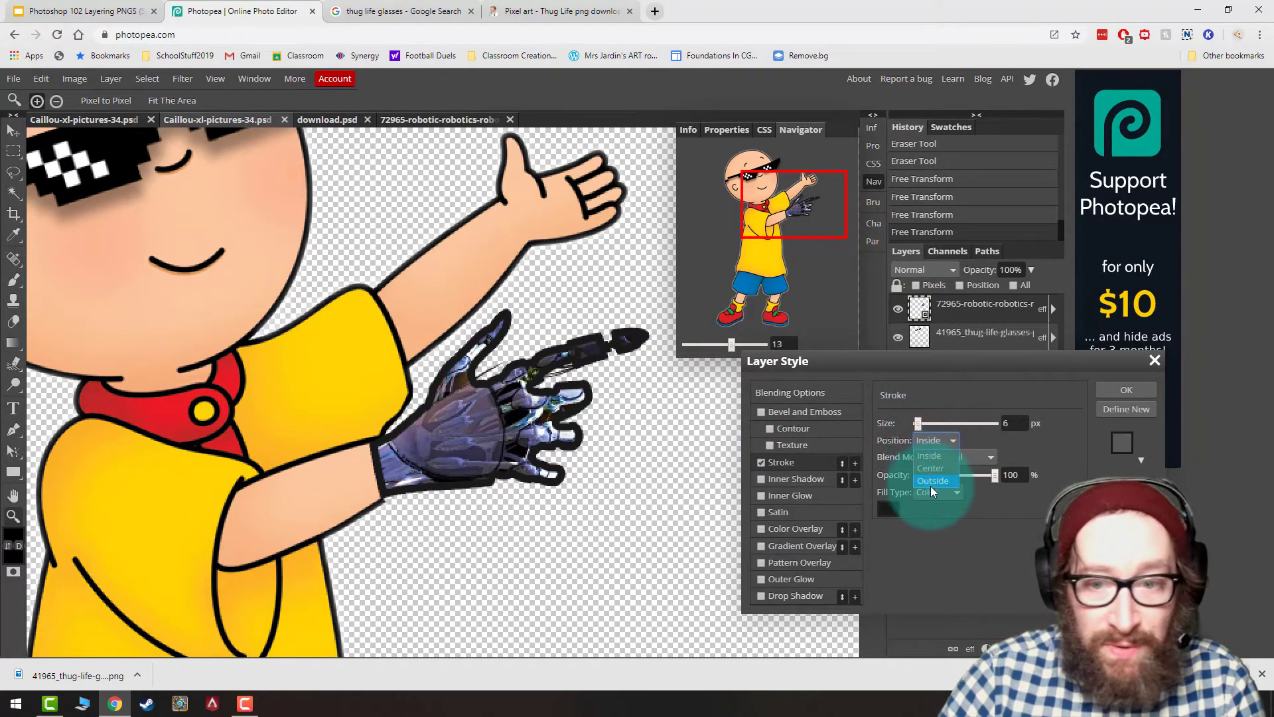
left_click(933, 481)
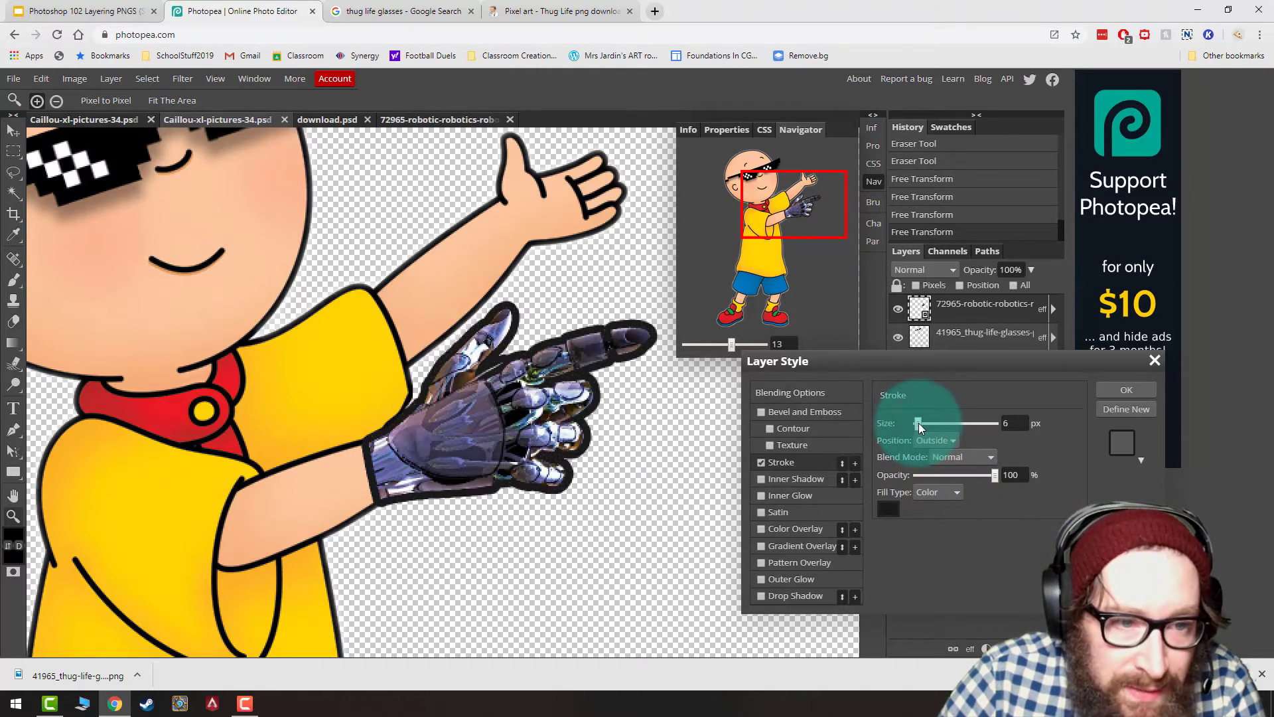
left_click_drag(920, 424, 917, 423)
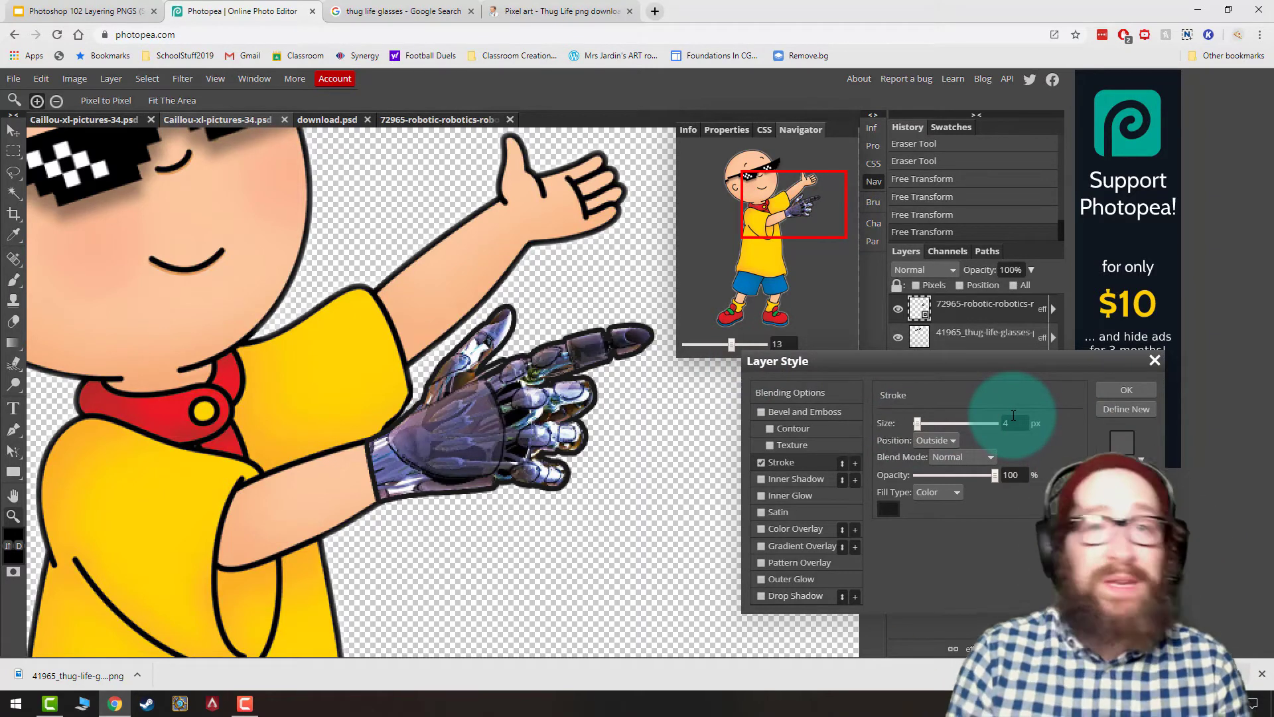
left_click(888, 508)
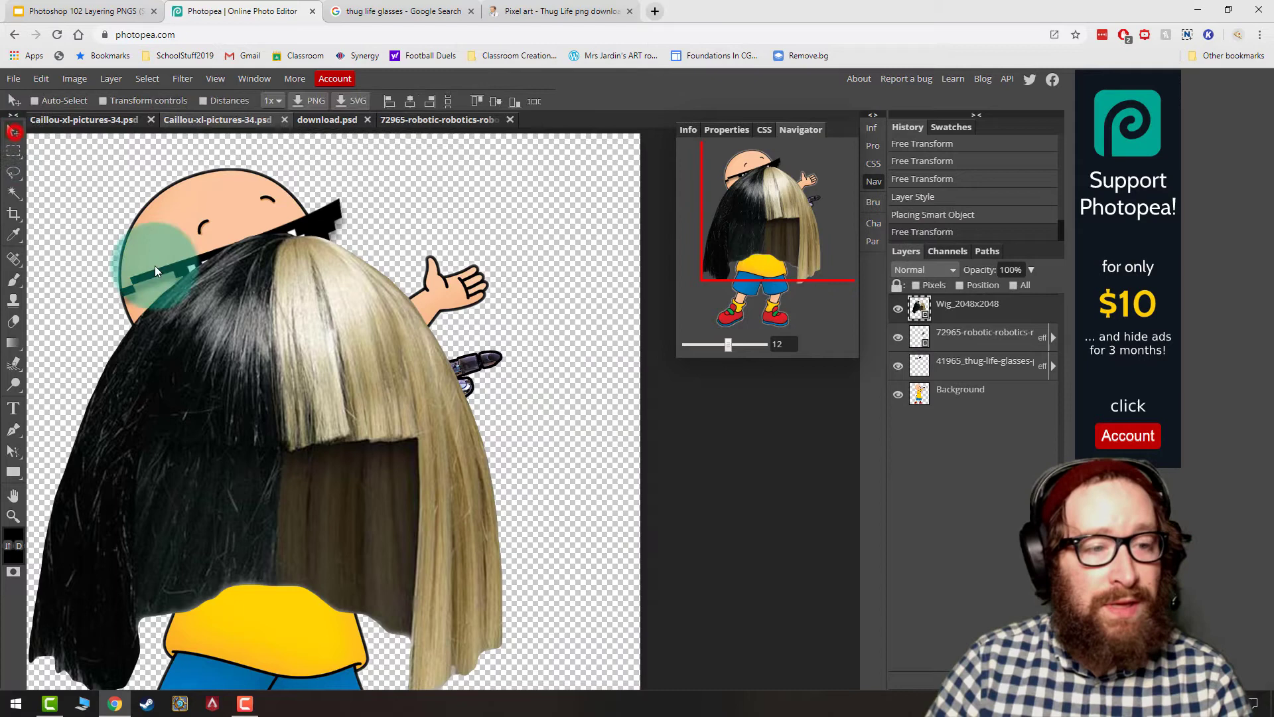
Step: Move the black-and-blonde wig layer up onto Caillou's head
left_click_drag(154, 268, 454, 403)
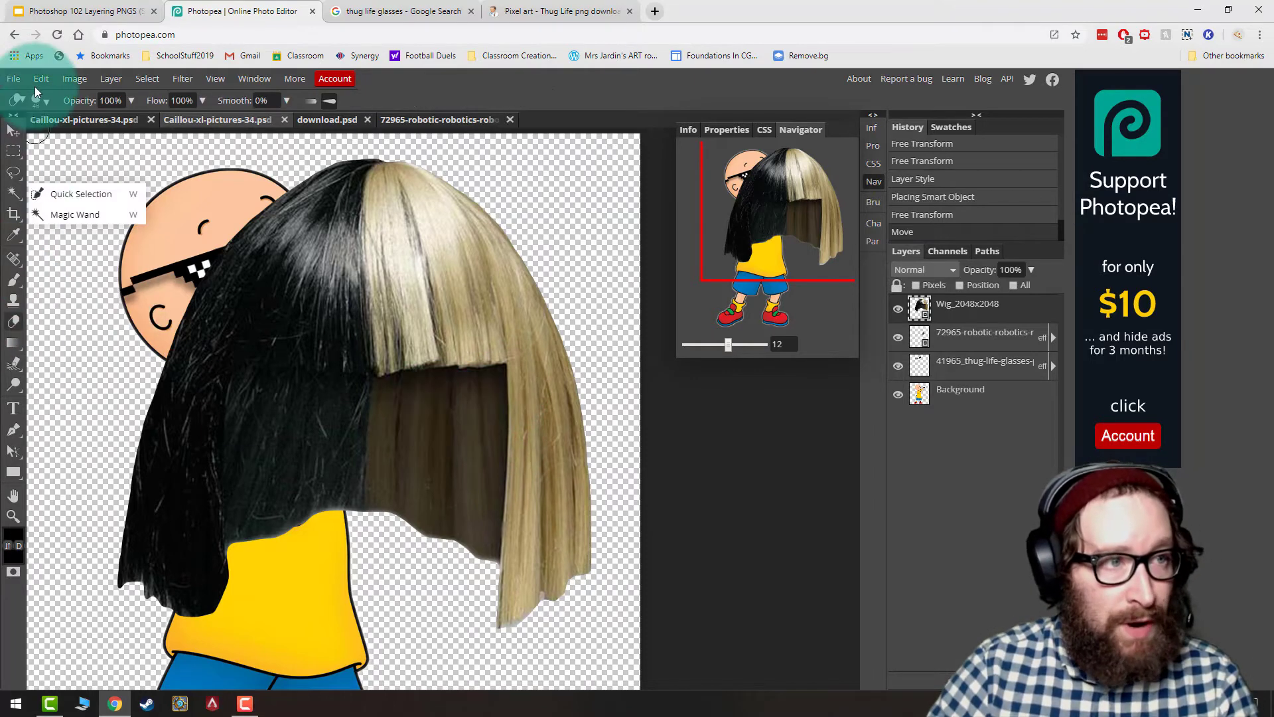
Step: Erase the wig's lower front with the Eraser so Caillou's arm and shirt show through
left_click(37, 99)
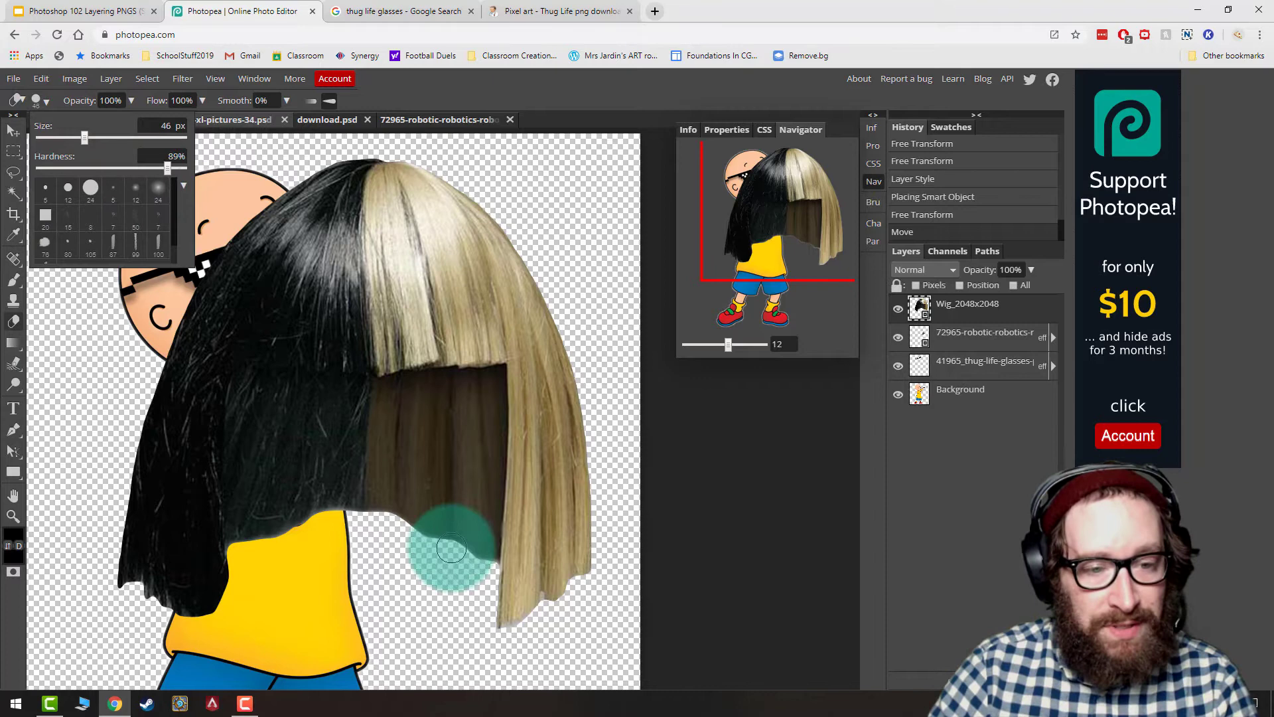
right_click(968, 302)
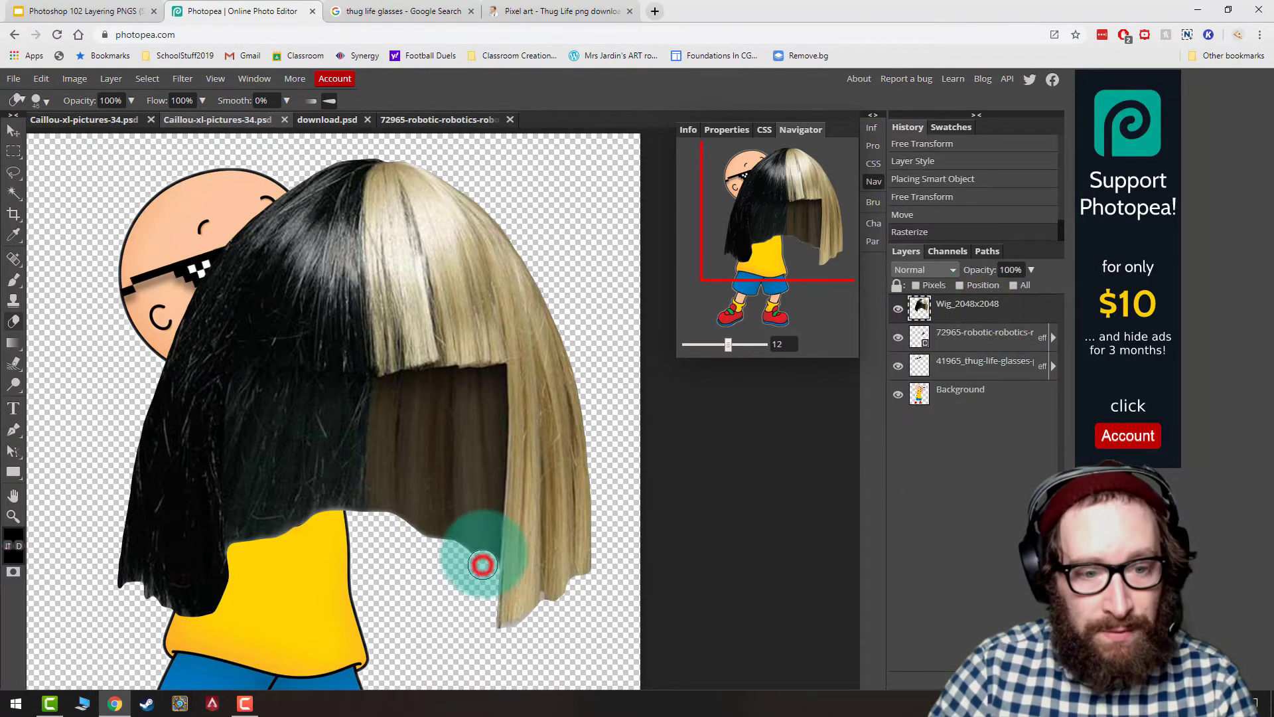
left_click_drag(481, 565, 494, 406)
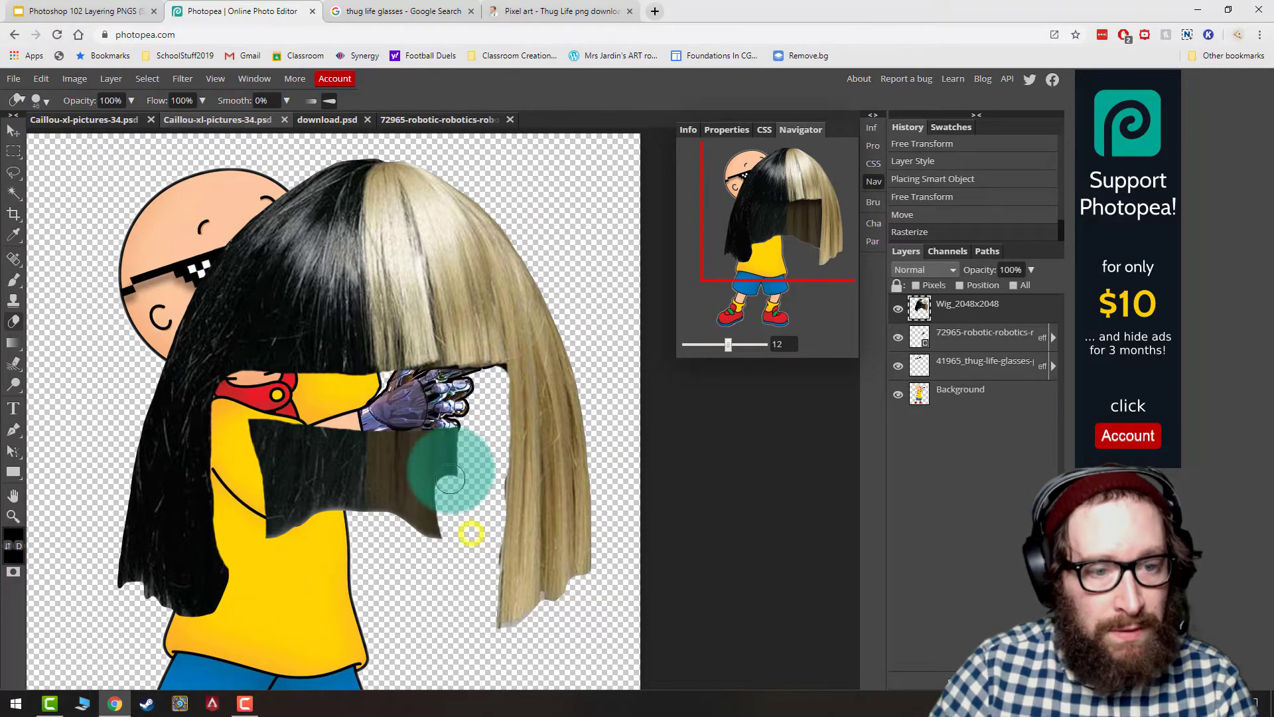
left_click_drag(456, 467, 495, 375)
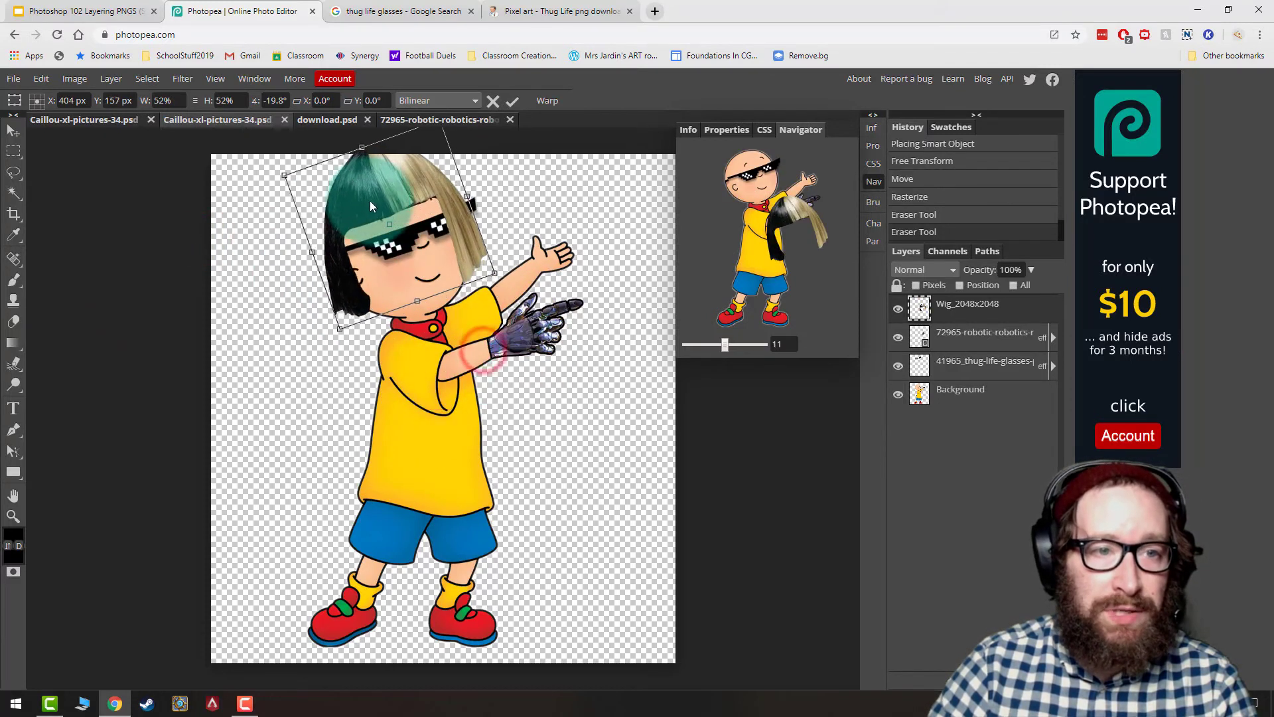
Step: Free Transform the wig smaller and tilted onto Caillou's head above the sunglasses, then confirm
left_click_drag(371, 205, 467, 291)
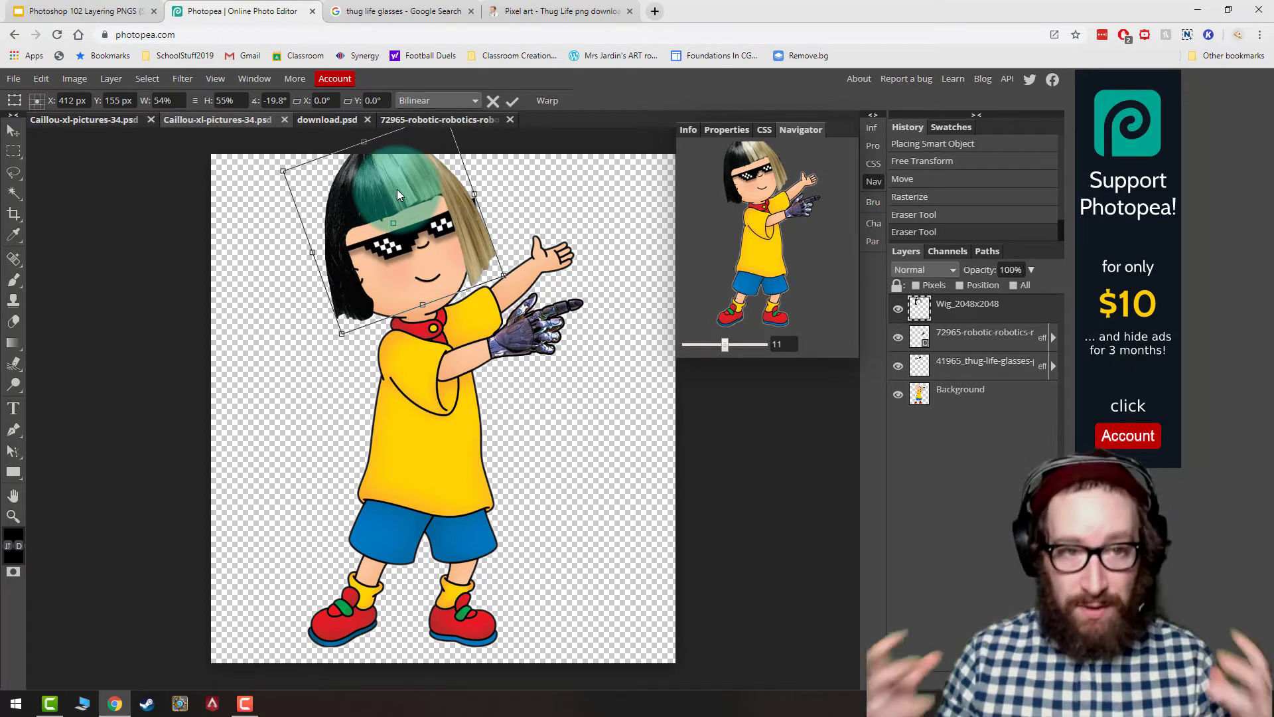
left_click(40, 78)
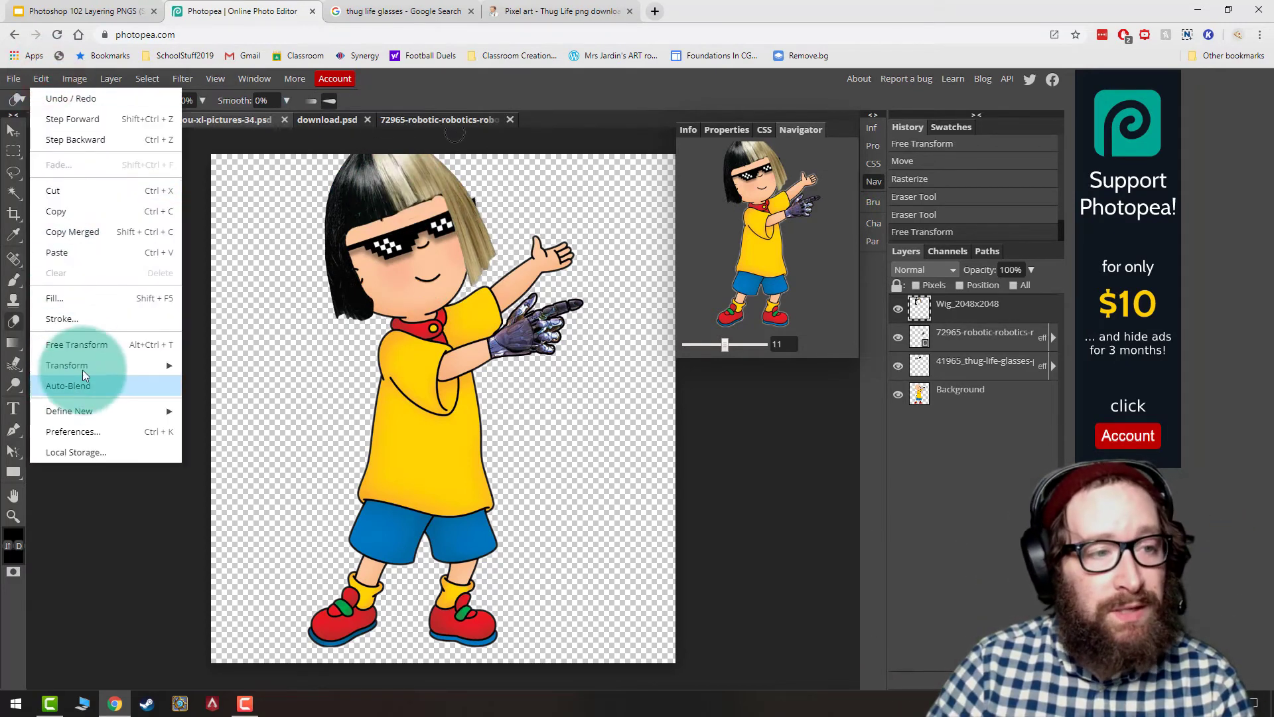
left_click(77, 344)
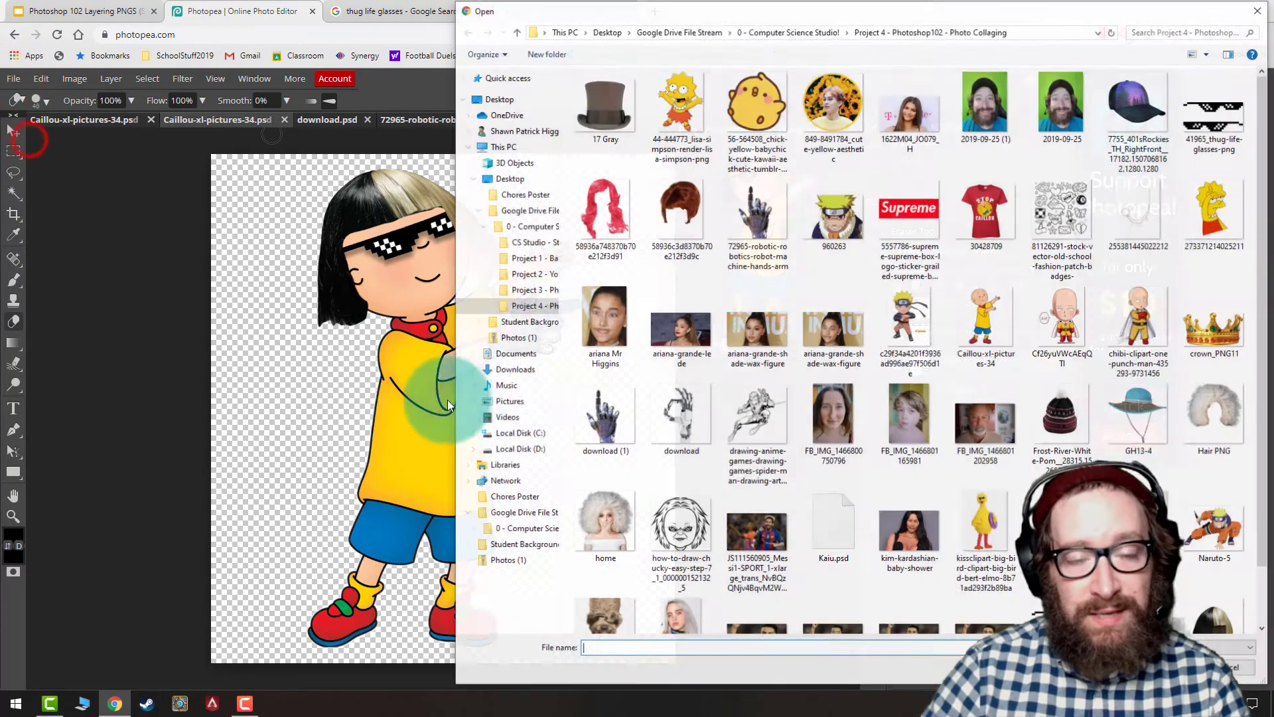
Step: Place the MOM heart tattoo image from the project folder as a new layer via Open & Place
scroll("down", 3)
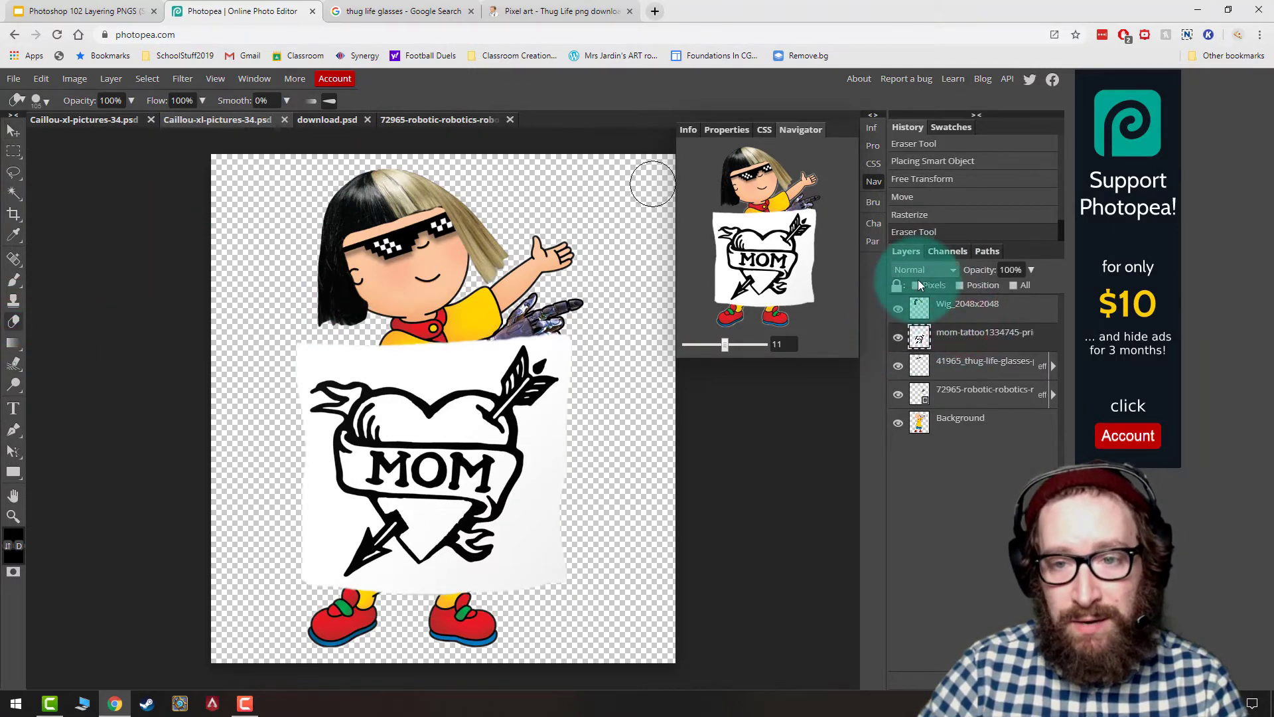
Step: Set the tattoo layer to Darken blending, shrink it, and warp it onto Caillou's cheek
left_click(926, 270)
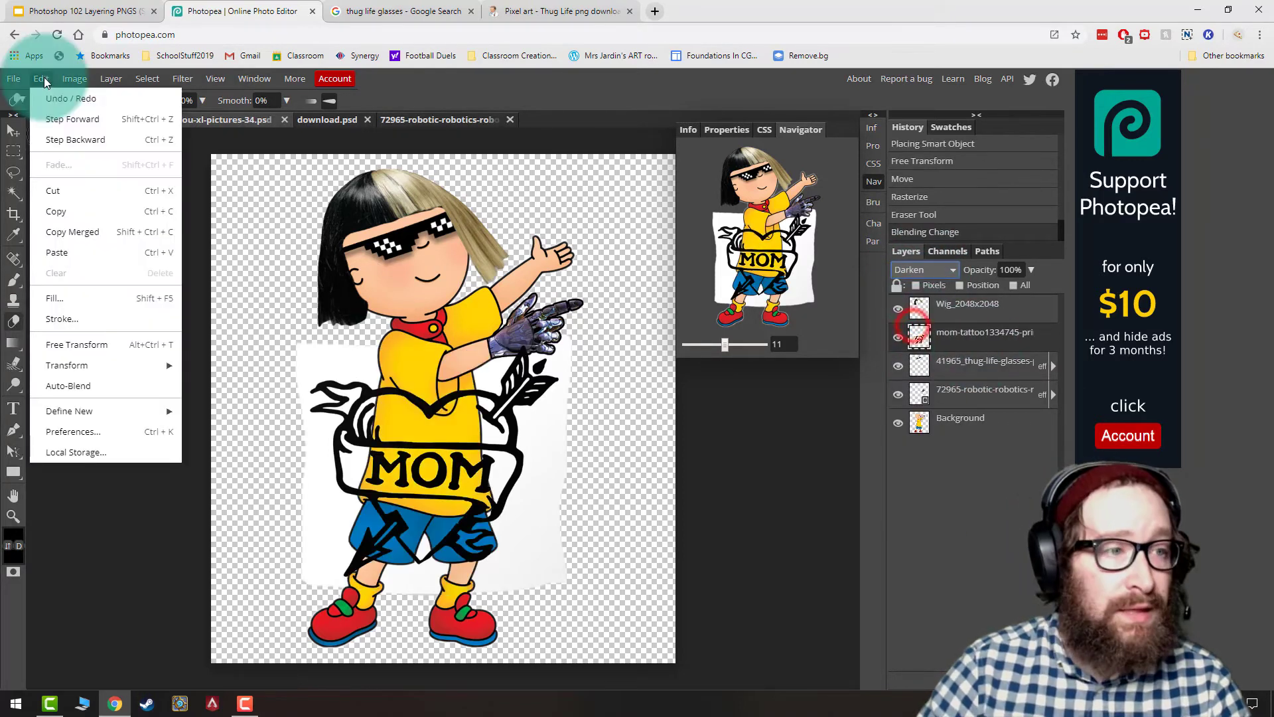
left_click(76, 344)
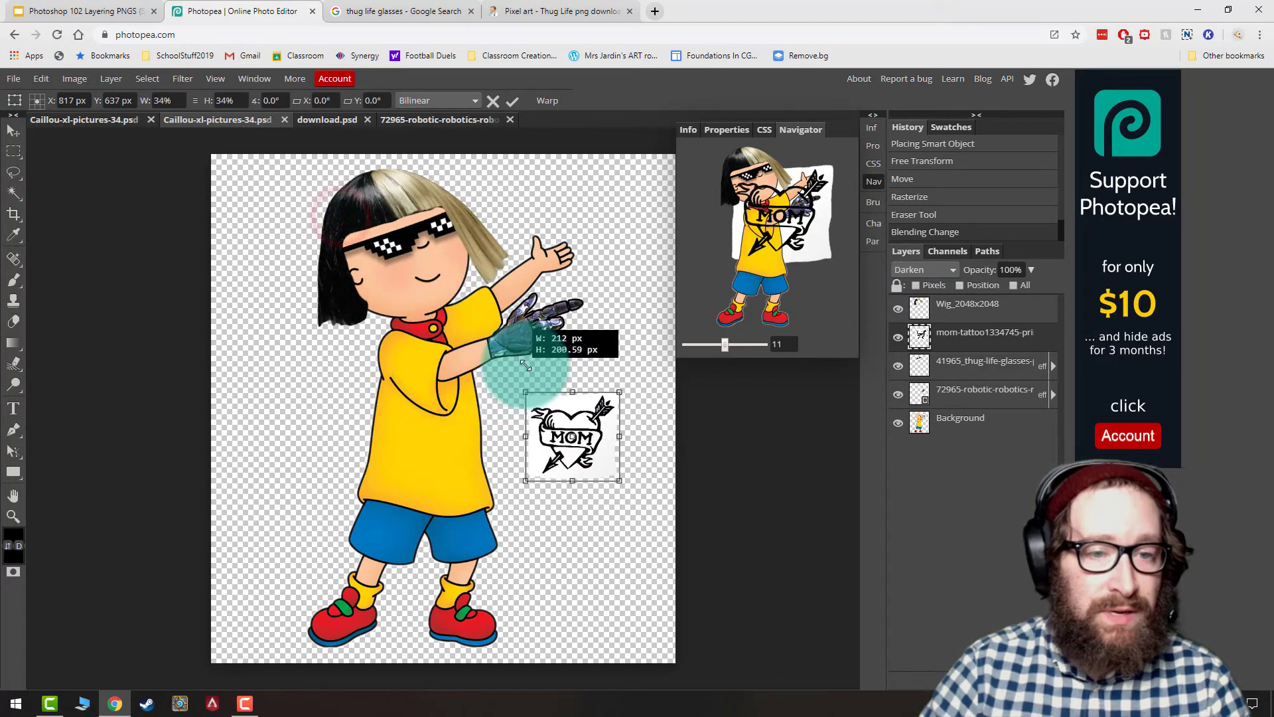
left_click_drag(571, 437, 399, 301)
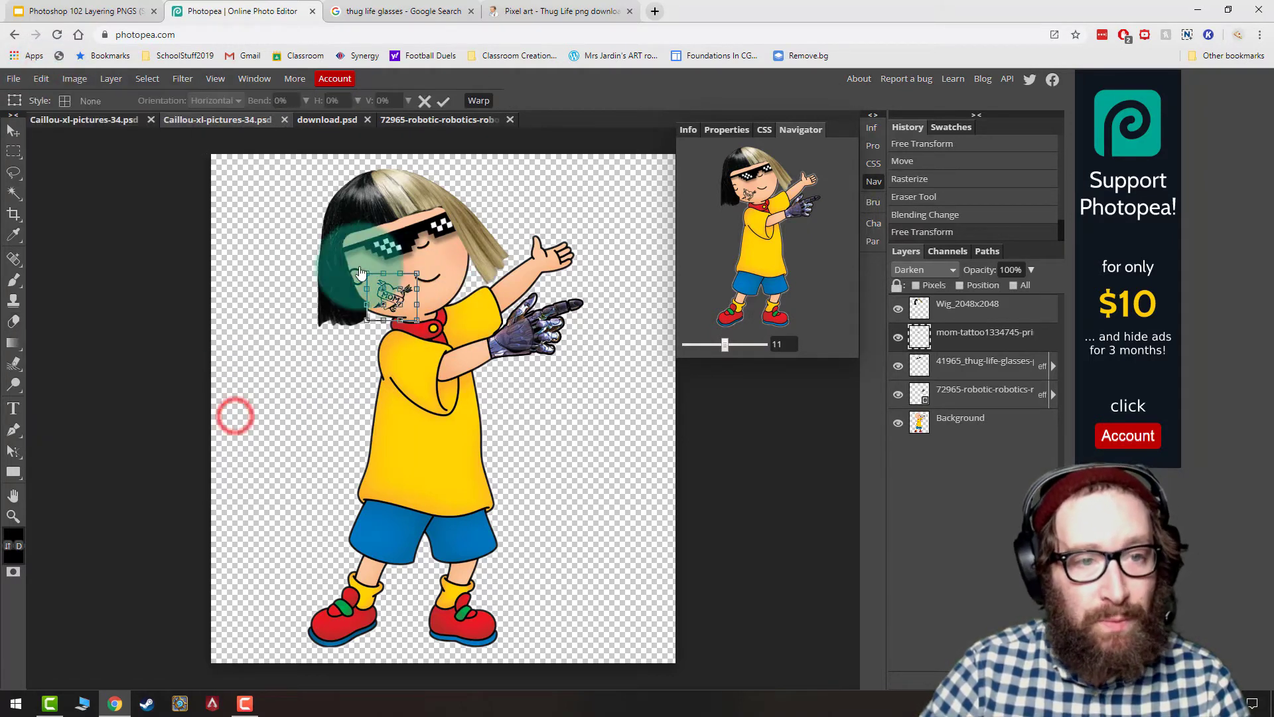
left_click_drag(361, 272, 398, 284)
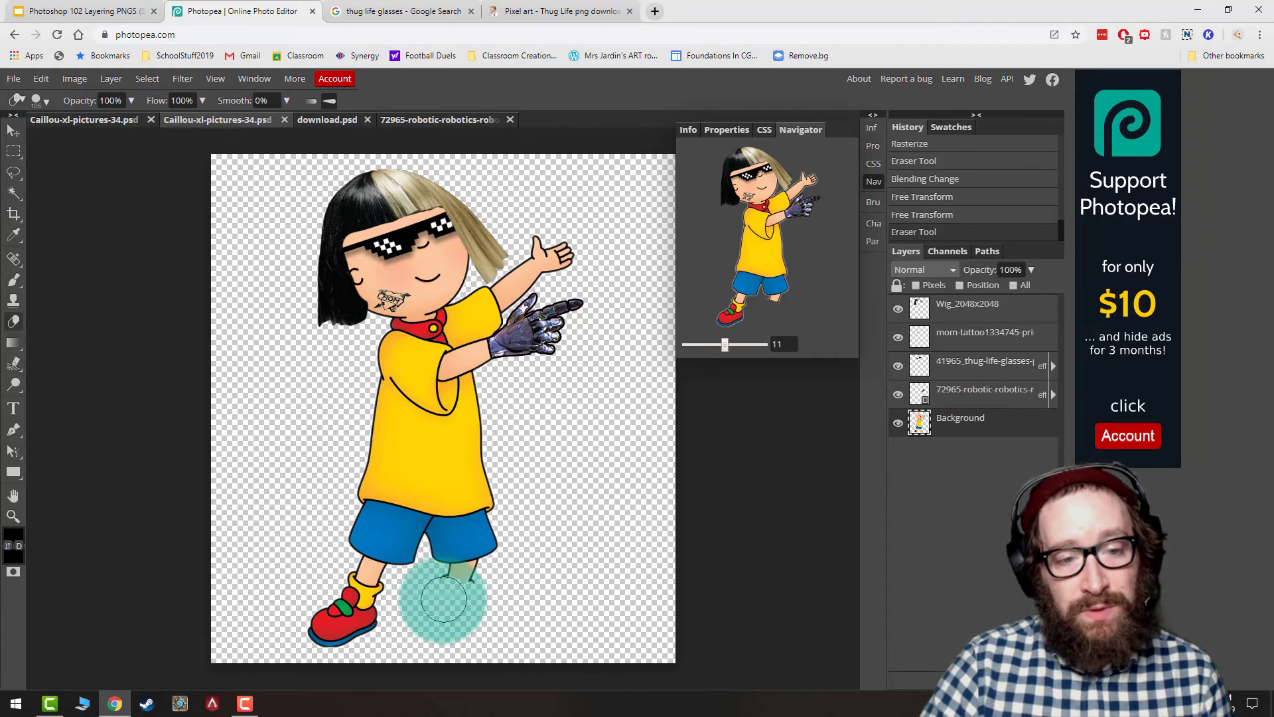
Step: Erase both of Caillou's legs and shoes on the Background layer, keeping the shorts
left_click(450, 587)
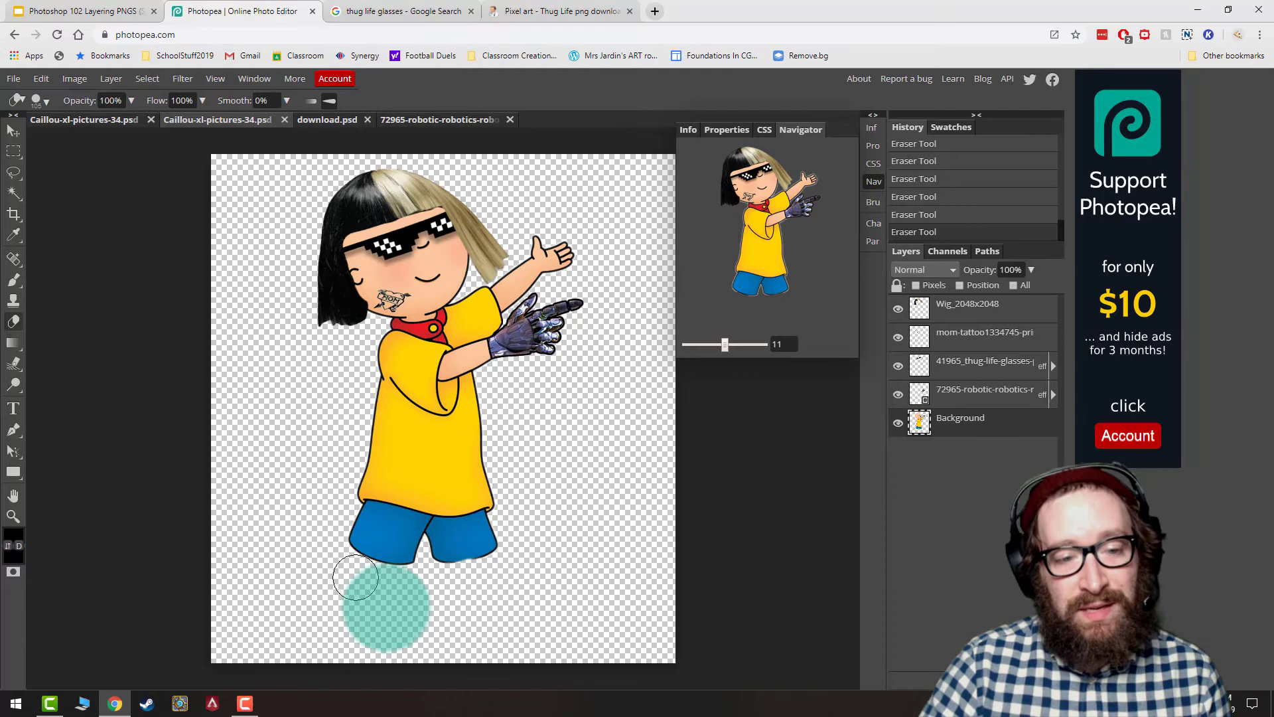
left_click(14, 79)
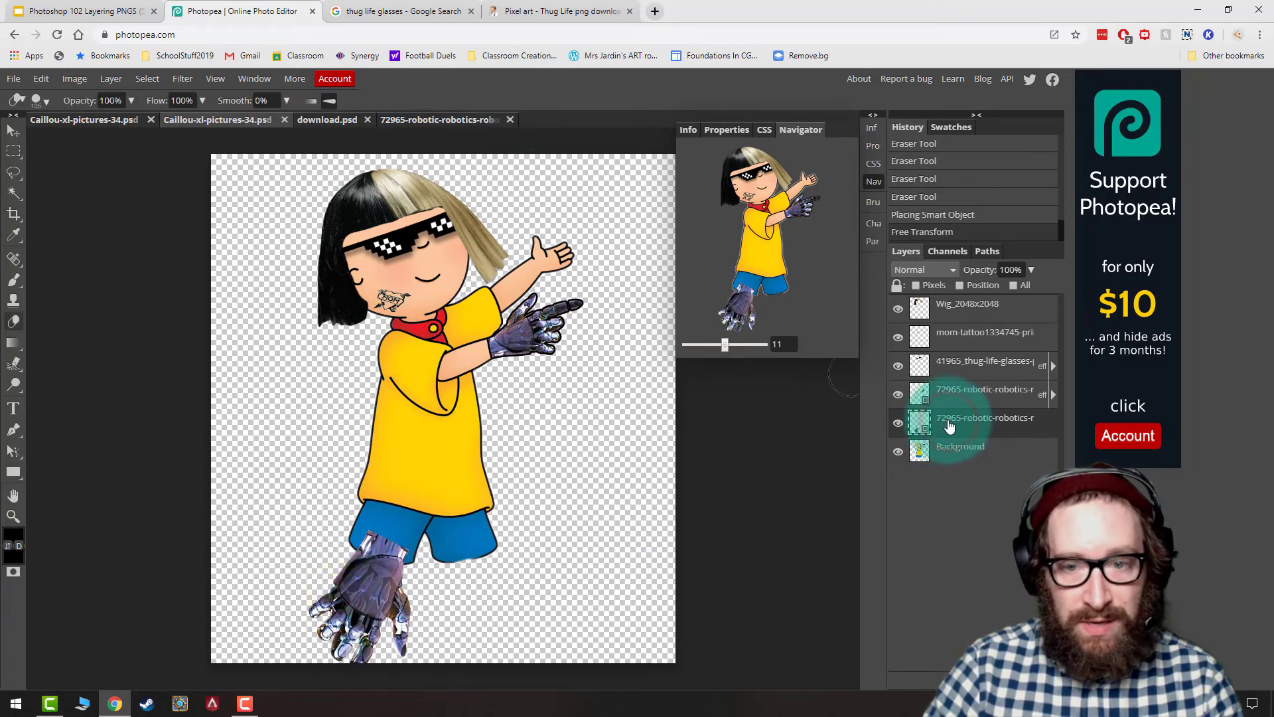
Step: Move the second robot hand layer below Background under the shorts and rasterize it
right_click(984, 416)
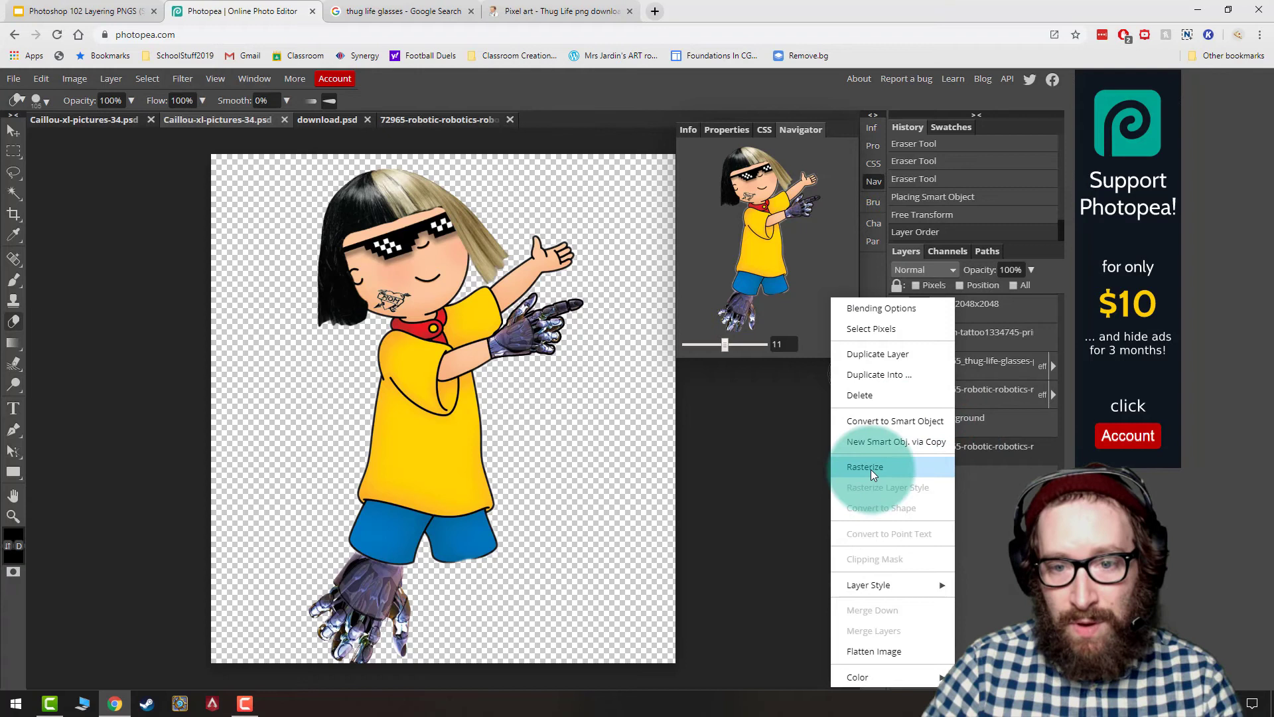